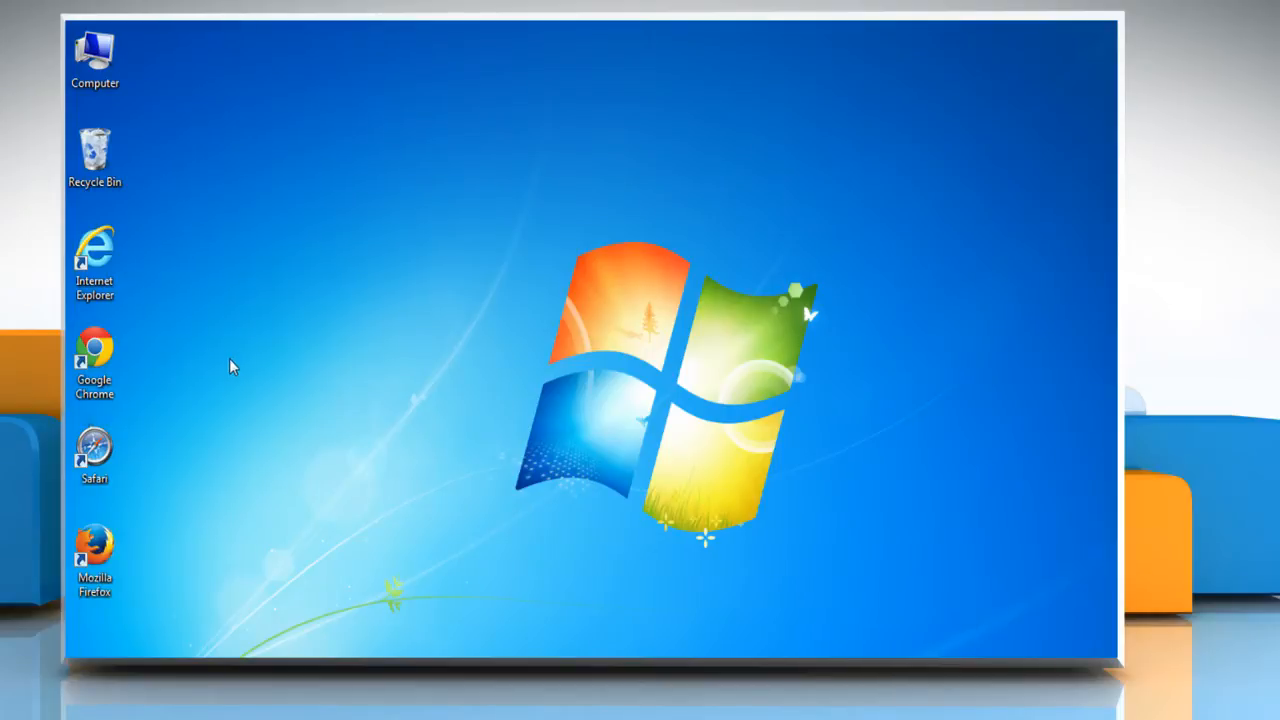
- Launch Internet Explorer from its desktop shortcut's Open menu item
{"action": "right_click", "coordinate": [94, 260]}
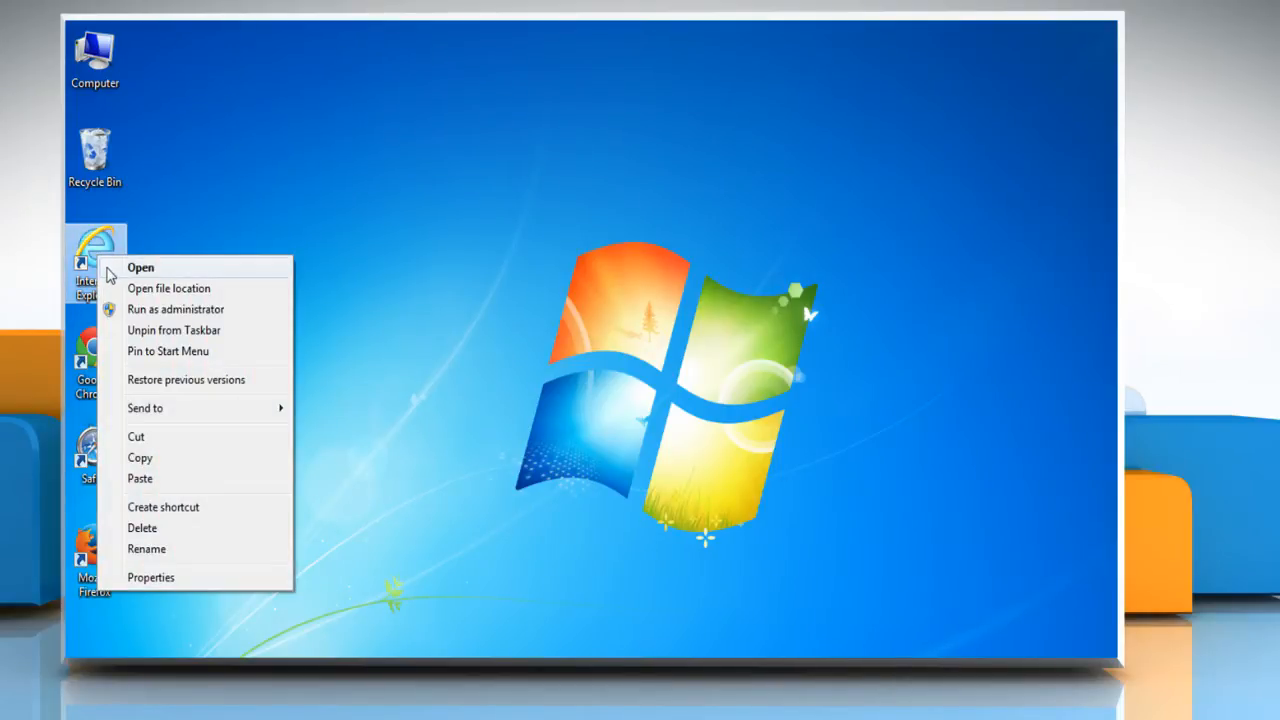
{"action": "left_click", "coordinate": [140, 267]}
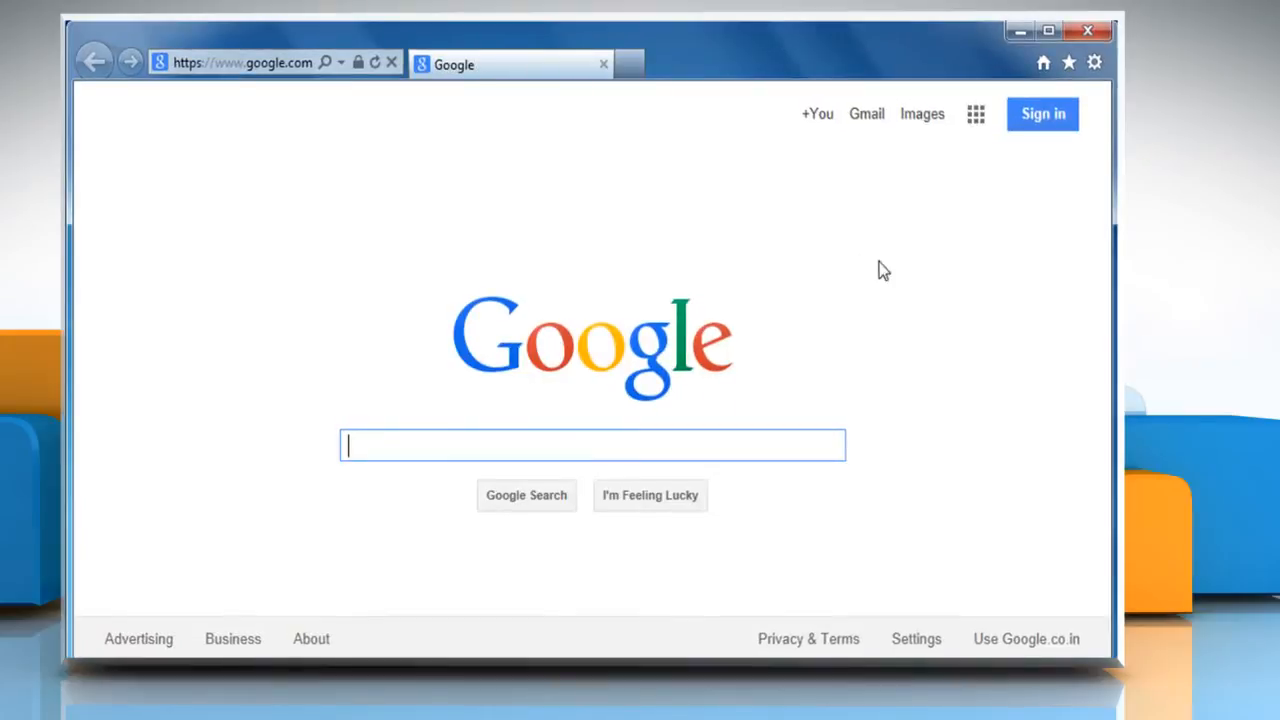
{"action": "mouse_move", "coordinate": [1043, 113]}
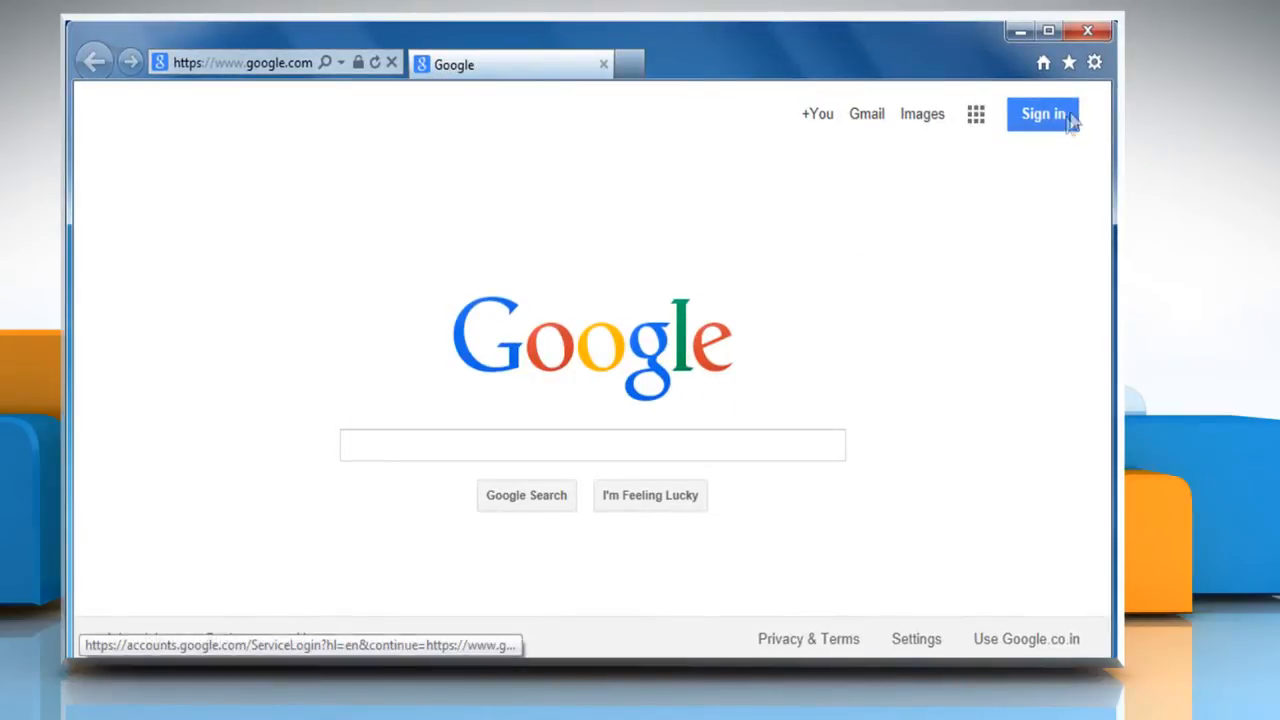
- Open the Trusted sites zone's Sites list from Internet Options' Security tab
{"action": "left_click", "coordinate": [1094, 62]}
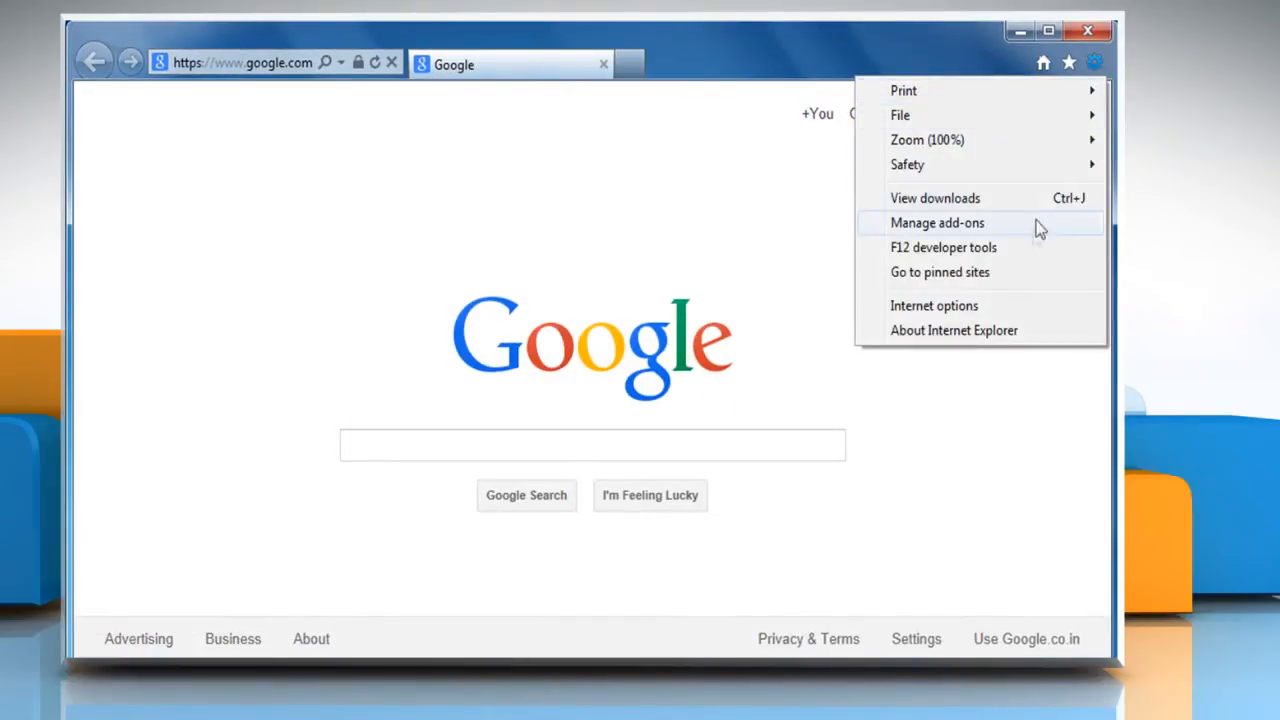
{"action": "left_click", "coordinate": [933, 305]}
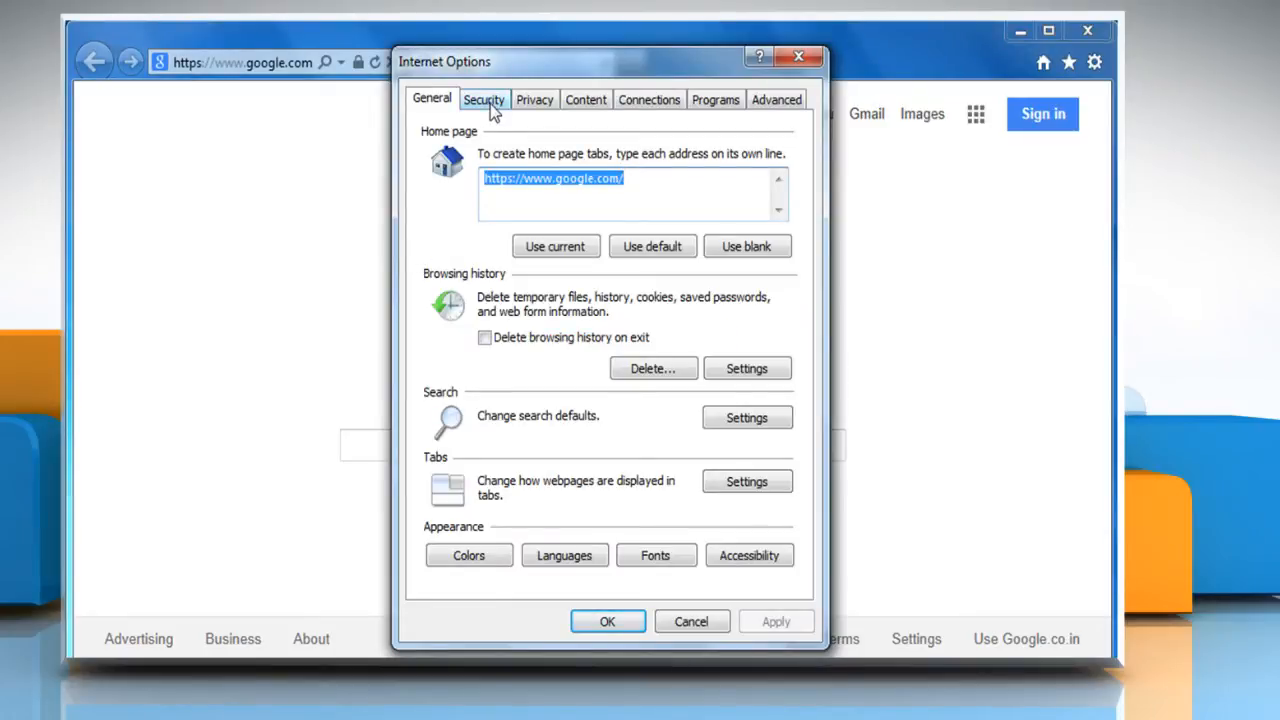
{"action": "left_click", "coordinate": [483, 99]}
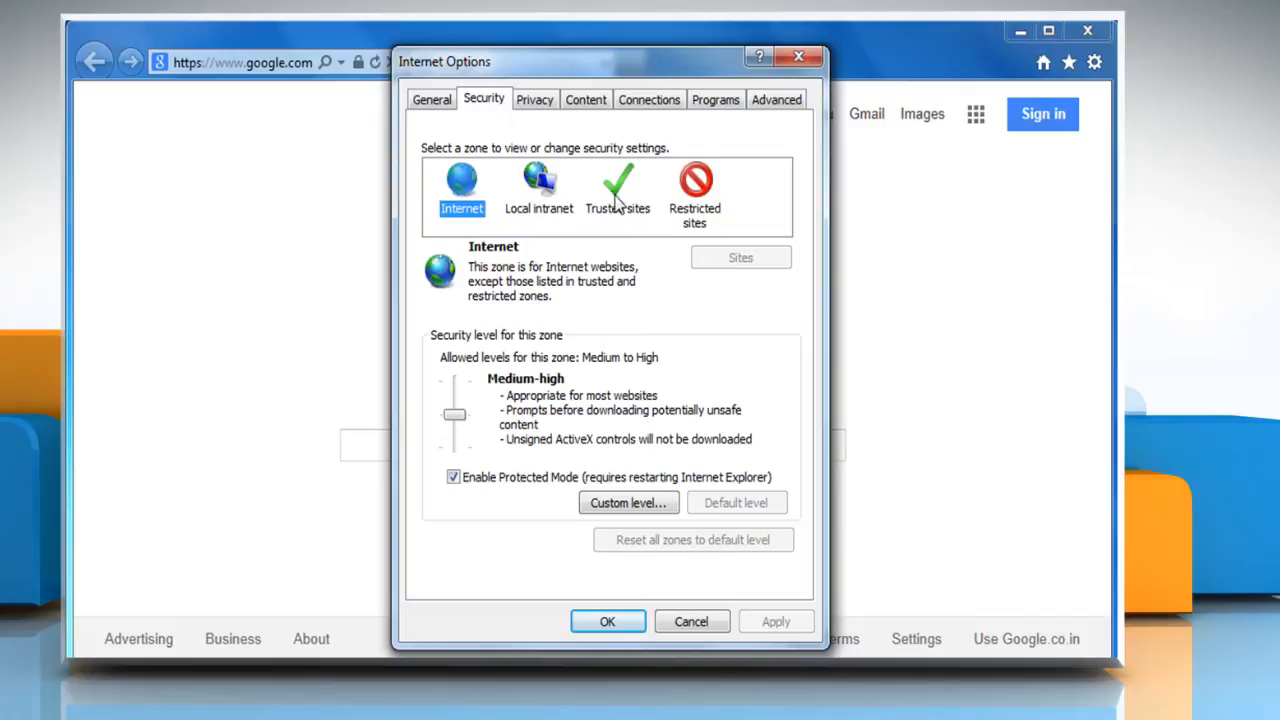
{"action": "left_click", "coordinate": [617, 190]}
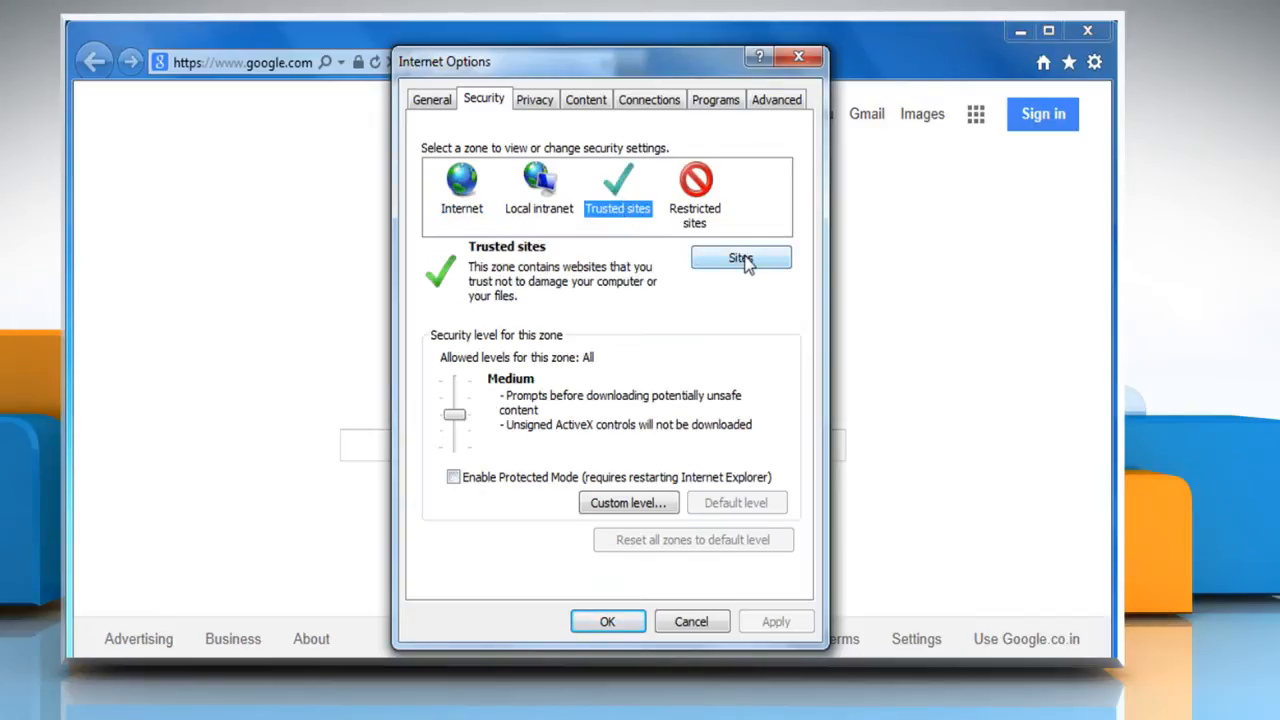
{"action": "left_click", "coordinate": [741, 258]}
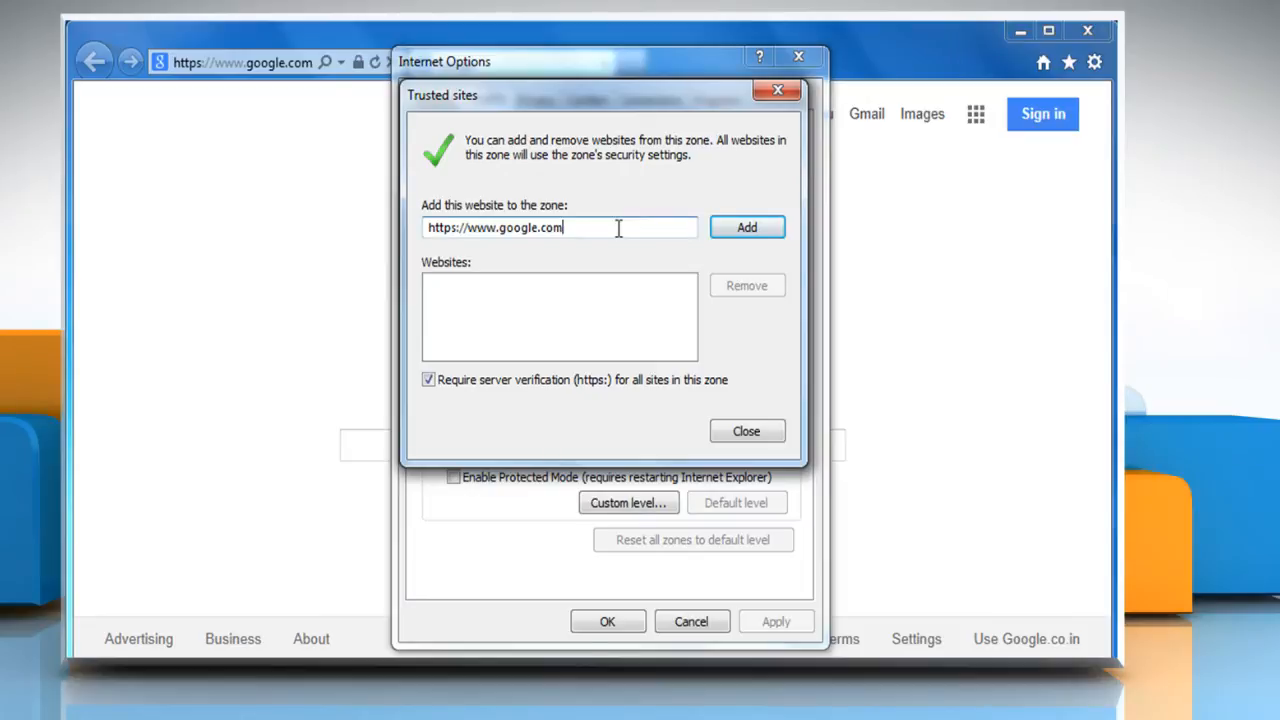
{"action": "left_click", "coordinate": [746, 227]}
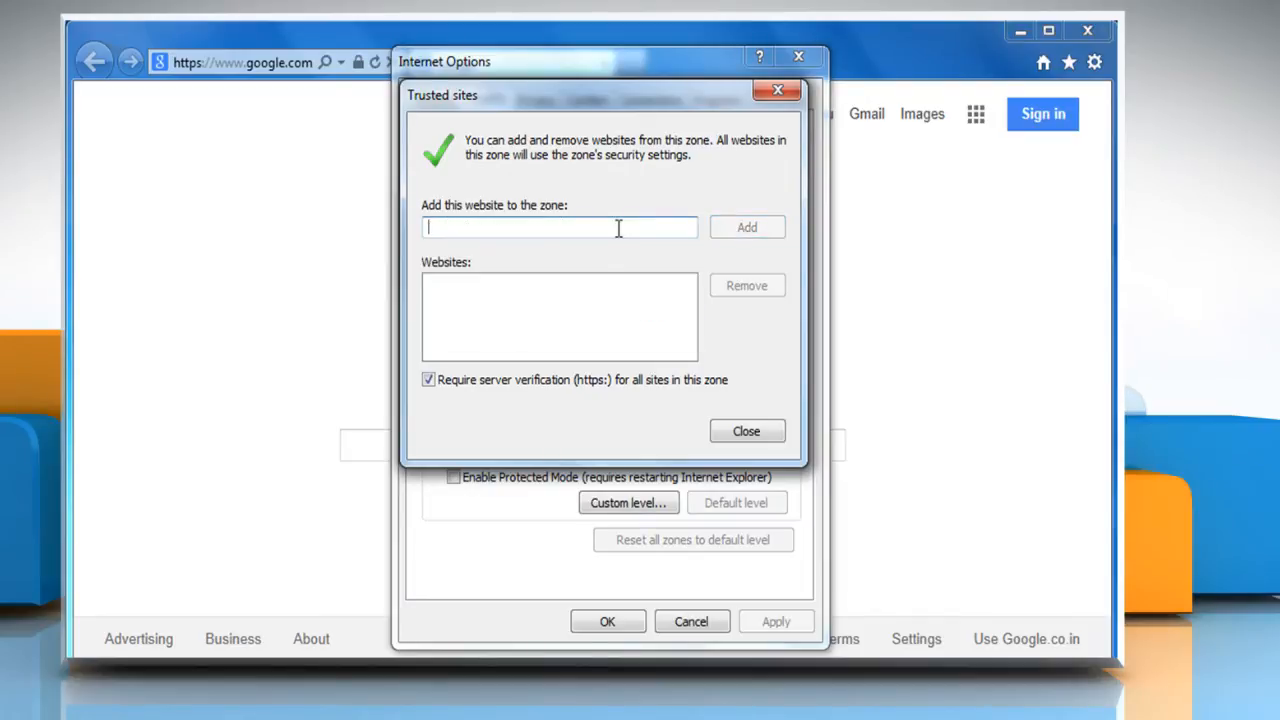
{"action": "type", "text": "h"}
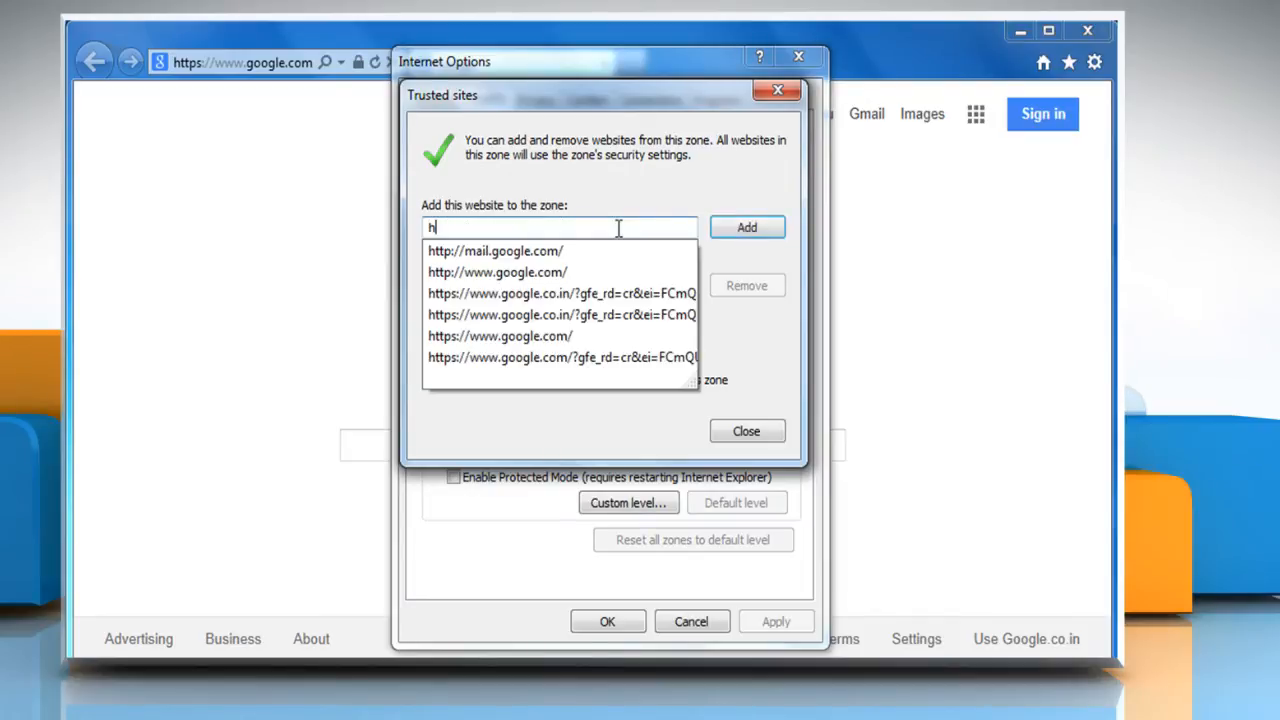
{"action": "type", "text": "ttps://www.google"}
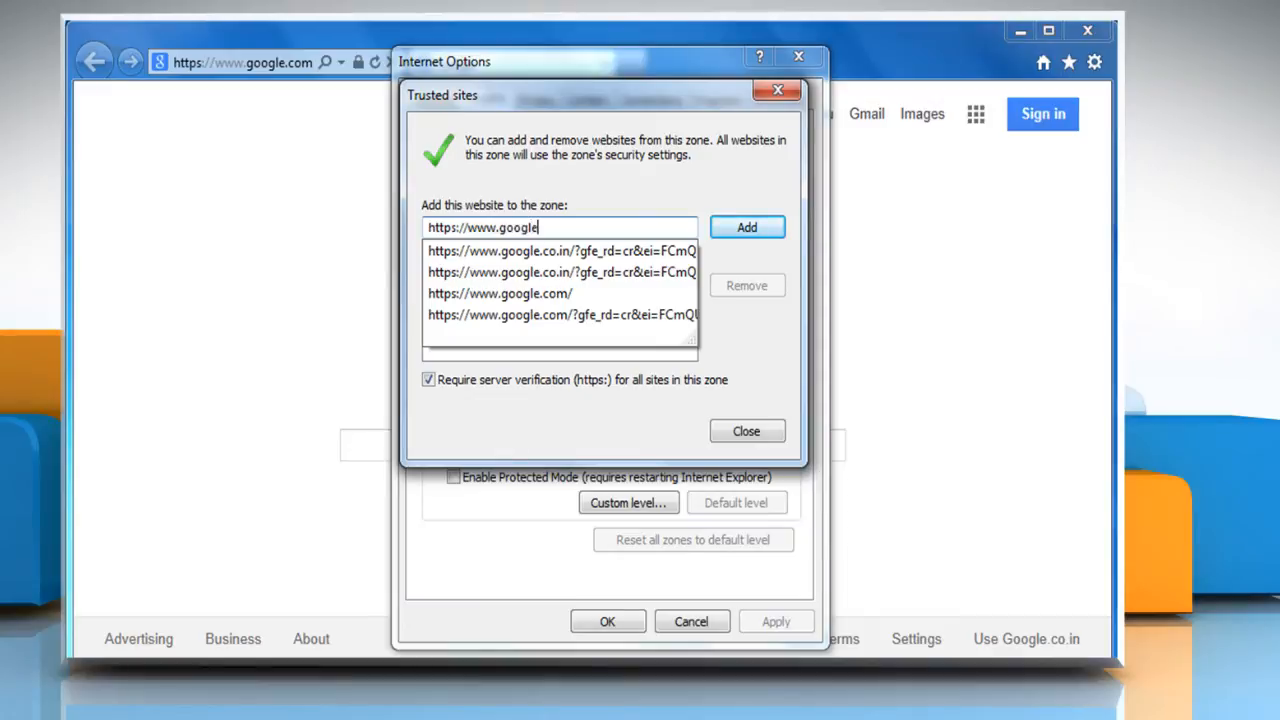
{"action": "left_click", "coordinate": [746, 227]}
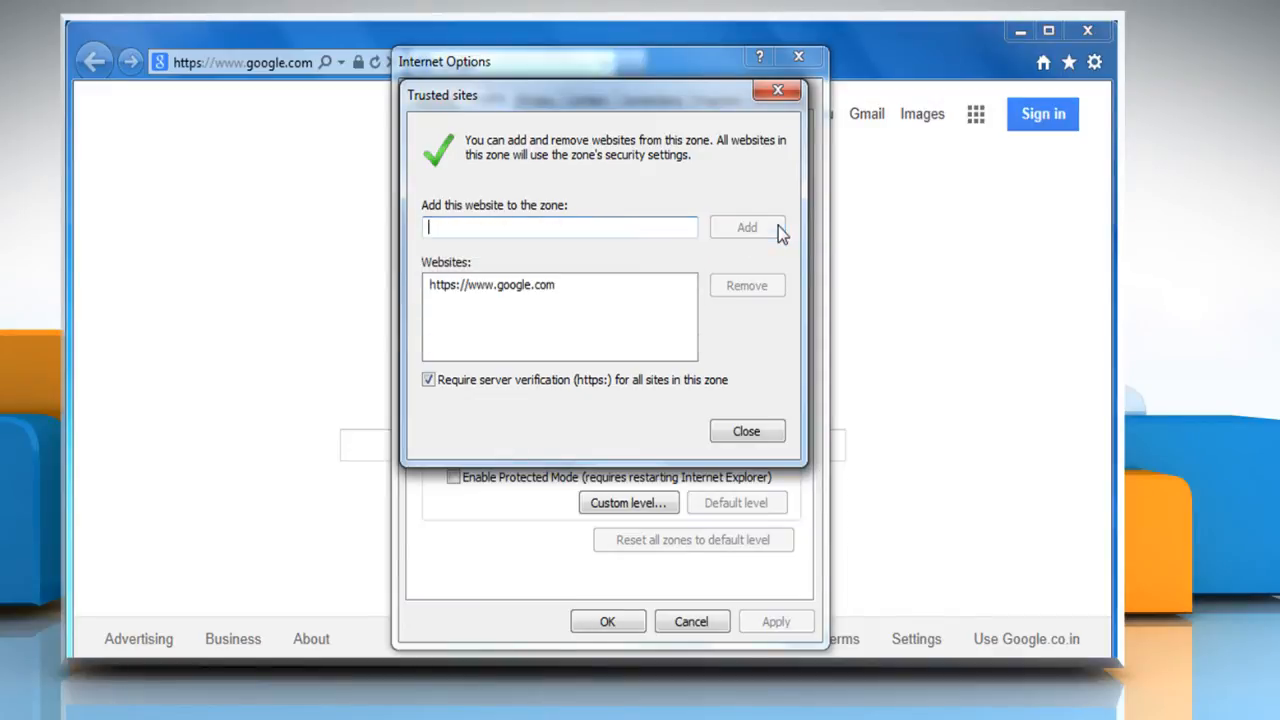
{"action": "type", "text": "https"}
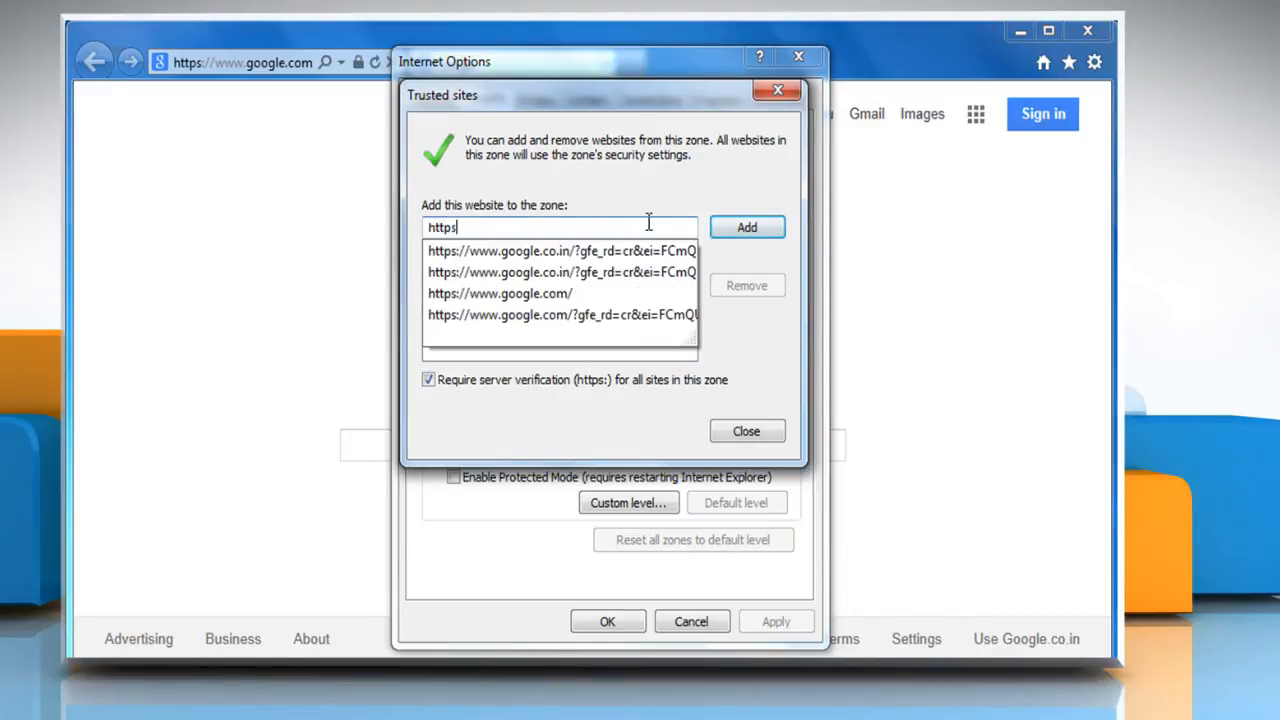
{"action": "type", "text": "://"}
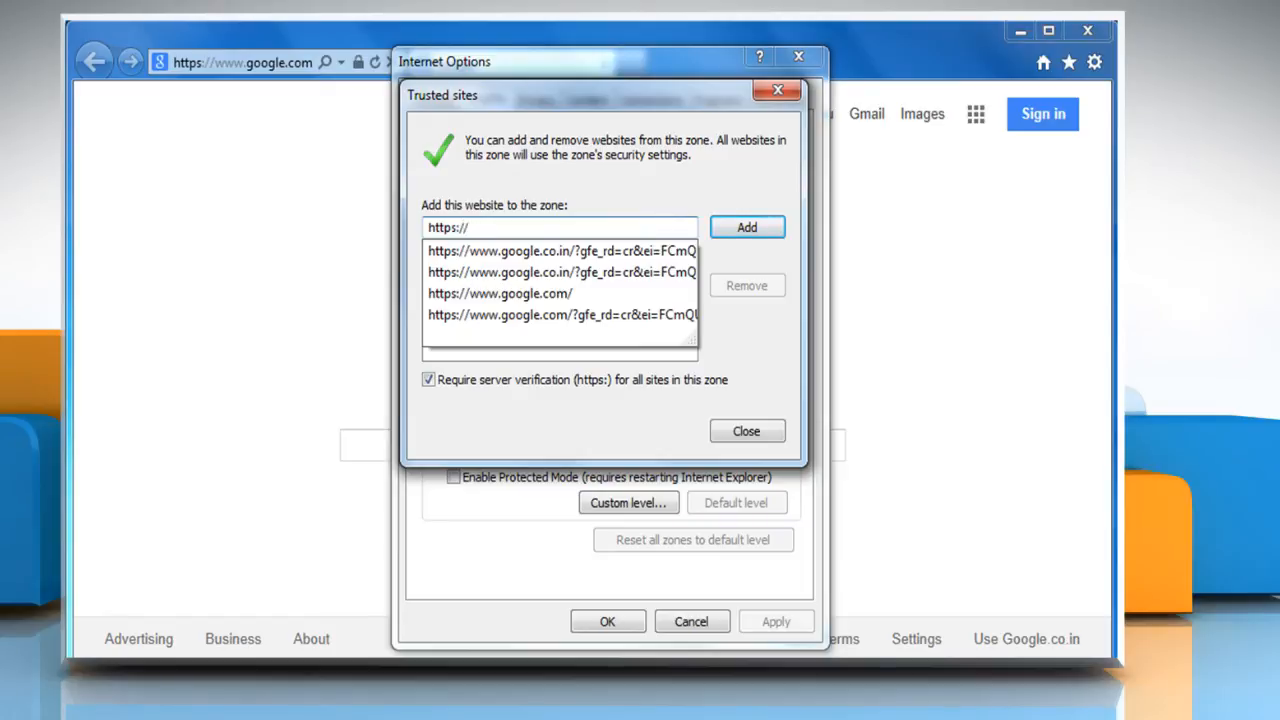
{"action": "type", "text": "mail"}
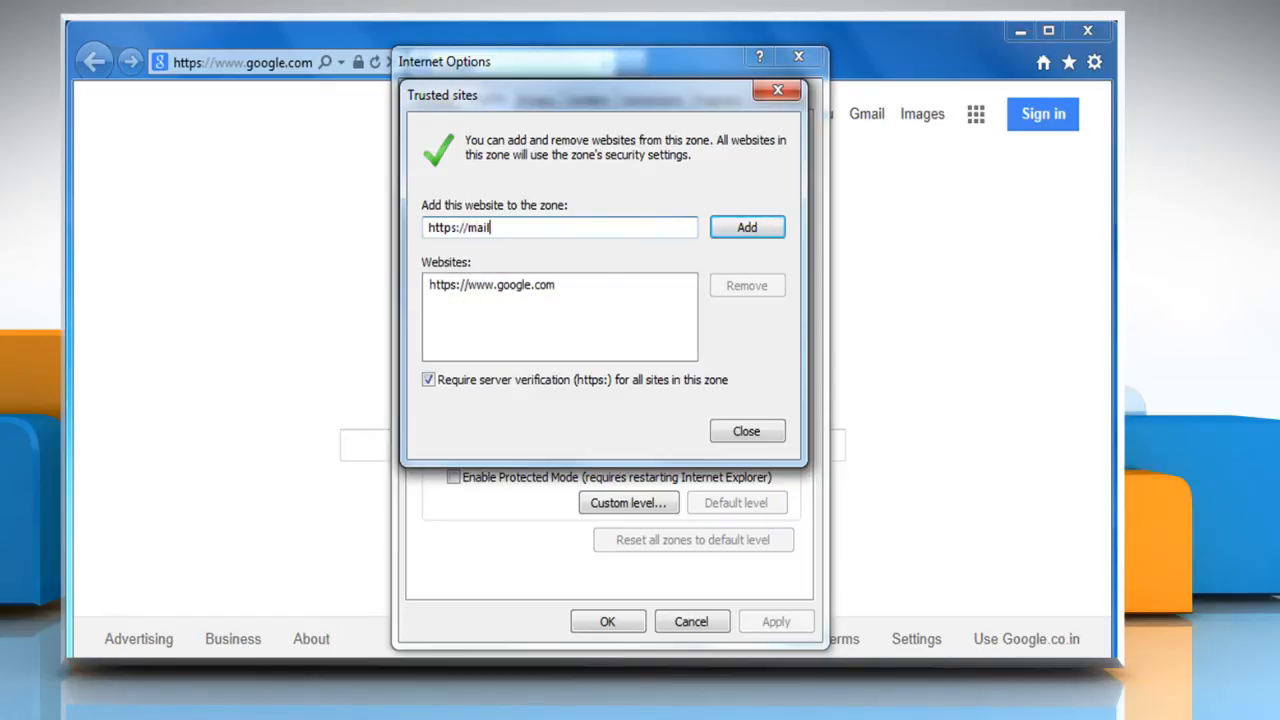
{"action": "type", "text": ".google"}
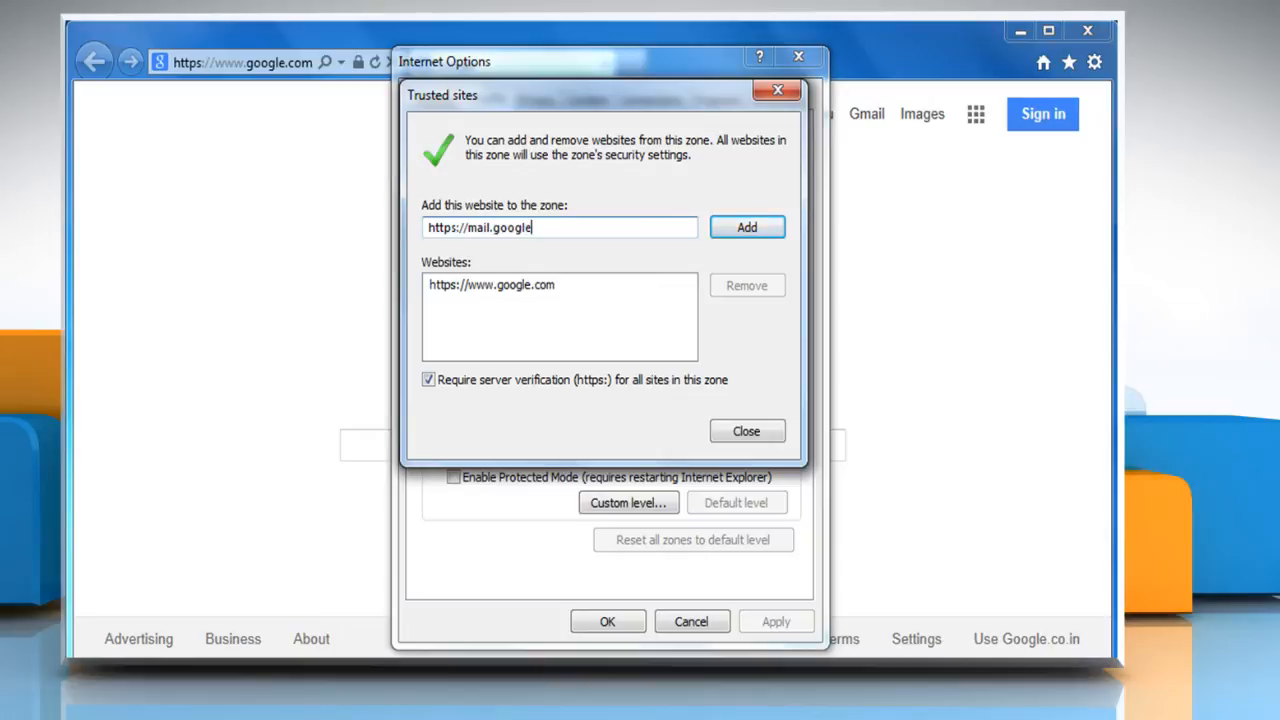
{"action": "type", "text": ".com"}
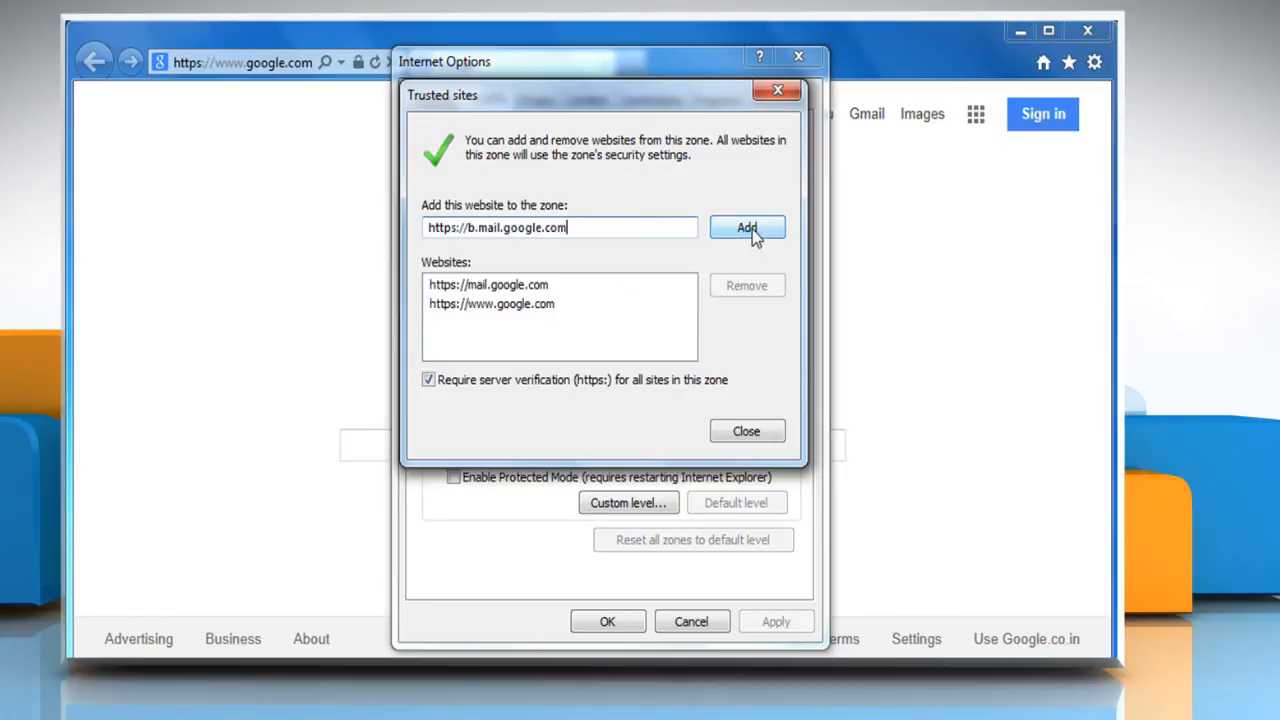
{"action": "left_click", "coordinate": [747, 227]}
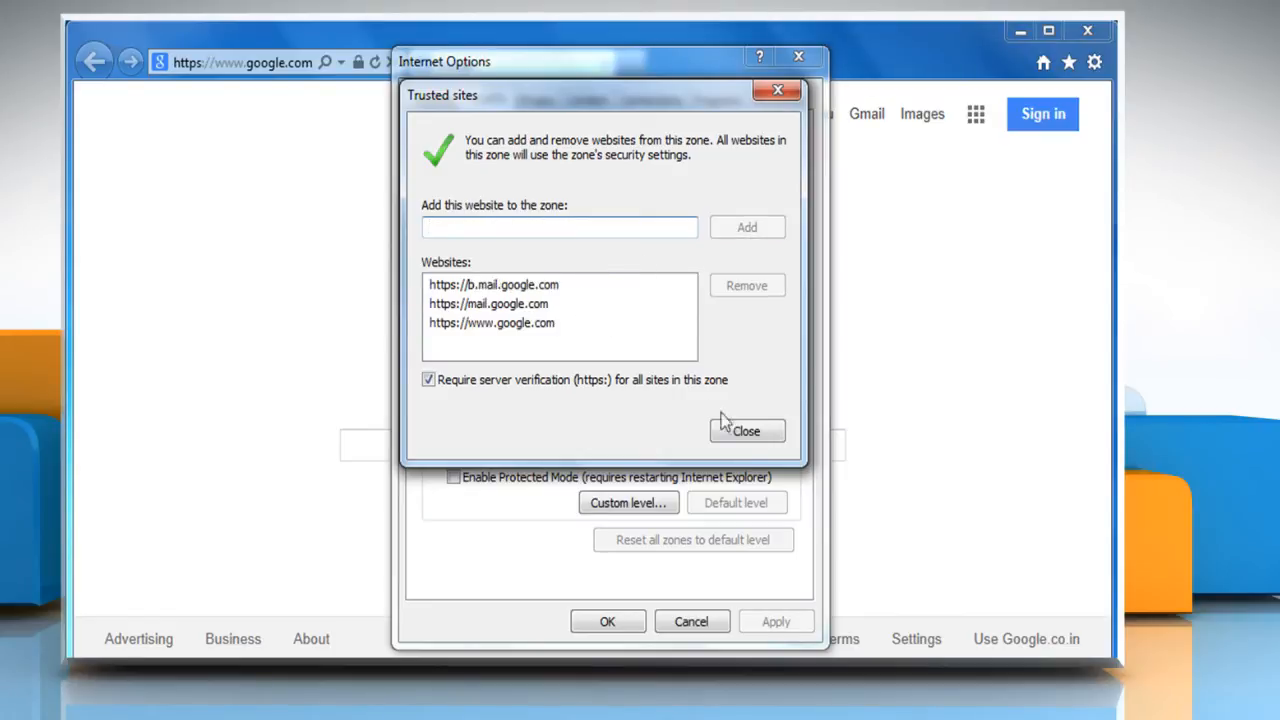
- Close the Trusted sites list and confirm Internet Options with OK
{"action": "left_click", "coordinate": [745, 430]}
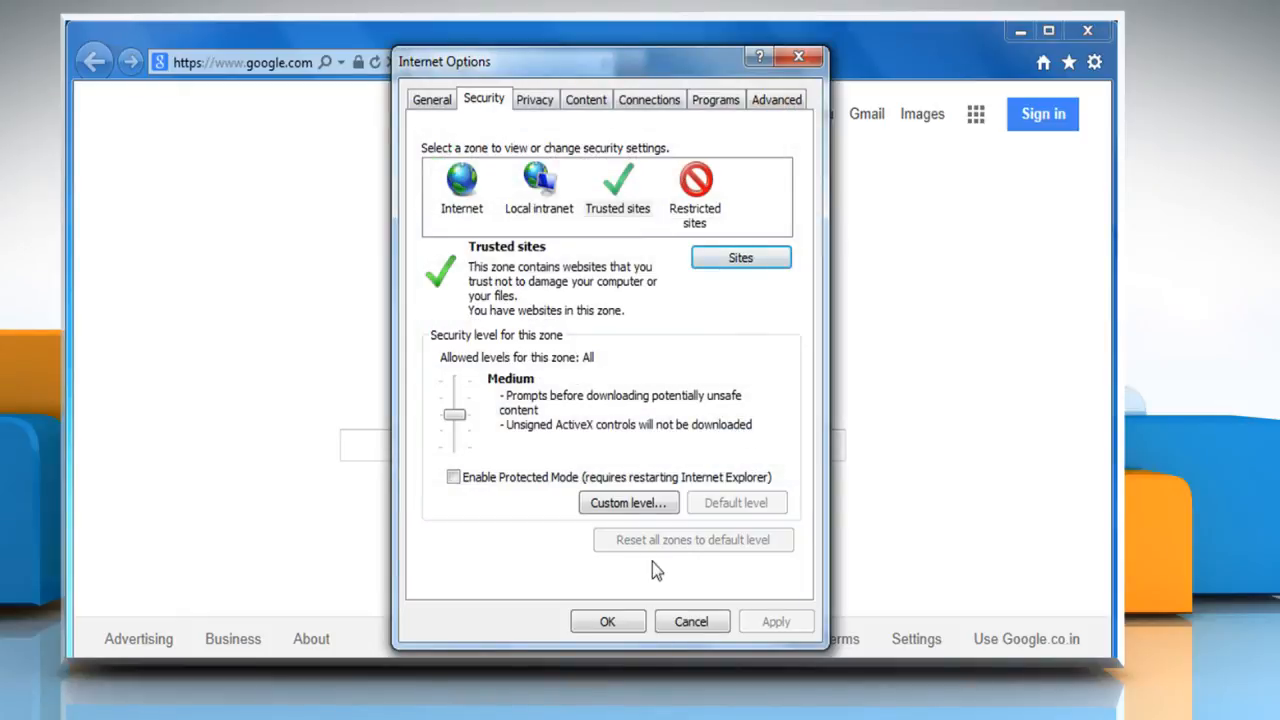
{"action": "left_click", "coordinate": [607, 619]}
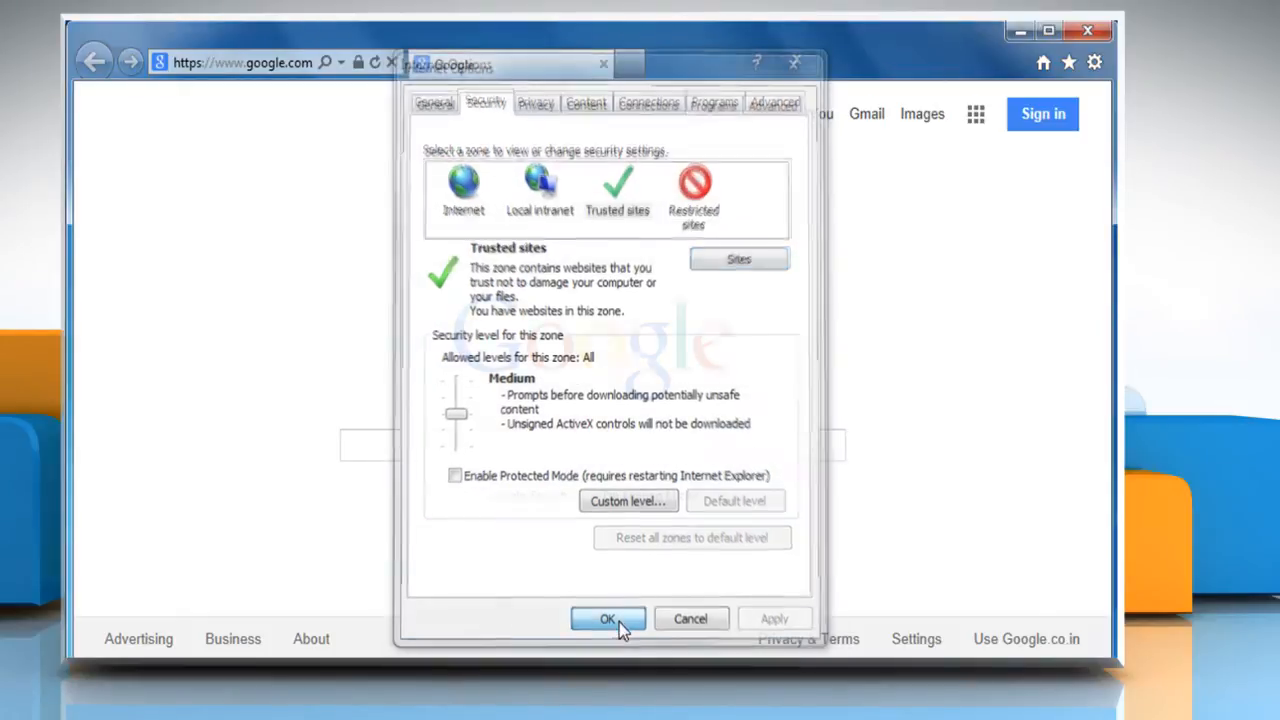
{"action": "left_click", "coordinate": [607, 618]}
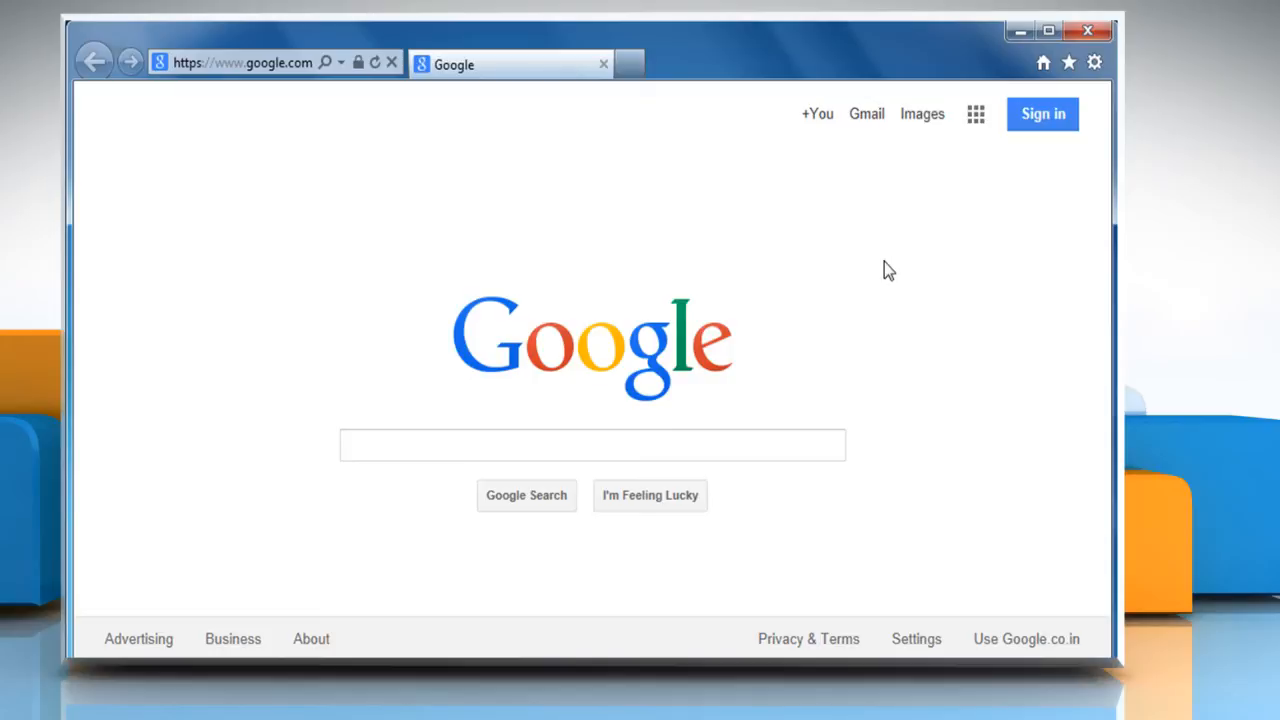
{"action": "mouse_move", "coordinate": [1042, 113]}
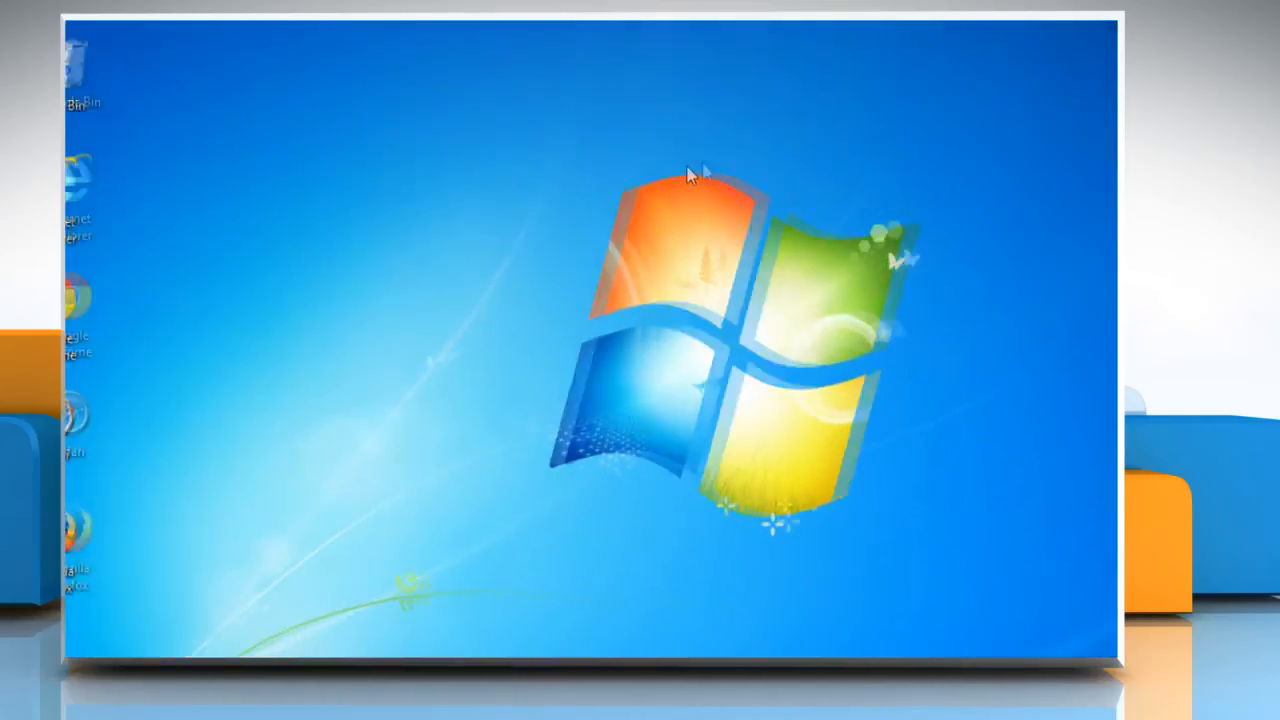
- Relaunch Internet Explorer, submit the Gmail sign-in, then close the browser while mail loads
{"action": "right_click", "coordinate": [101, 175]}
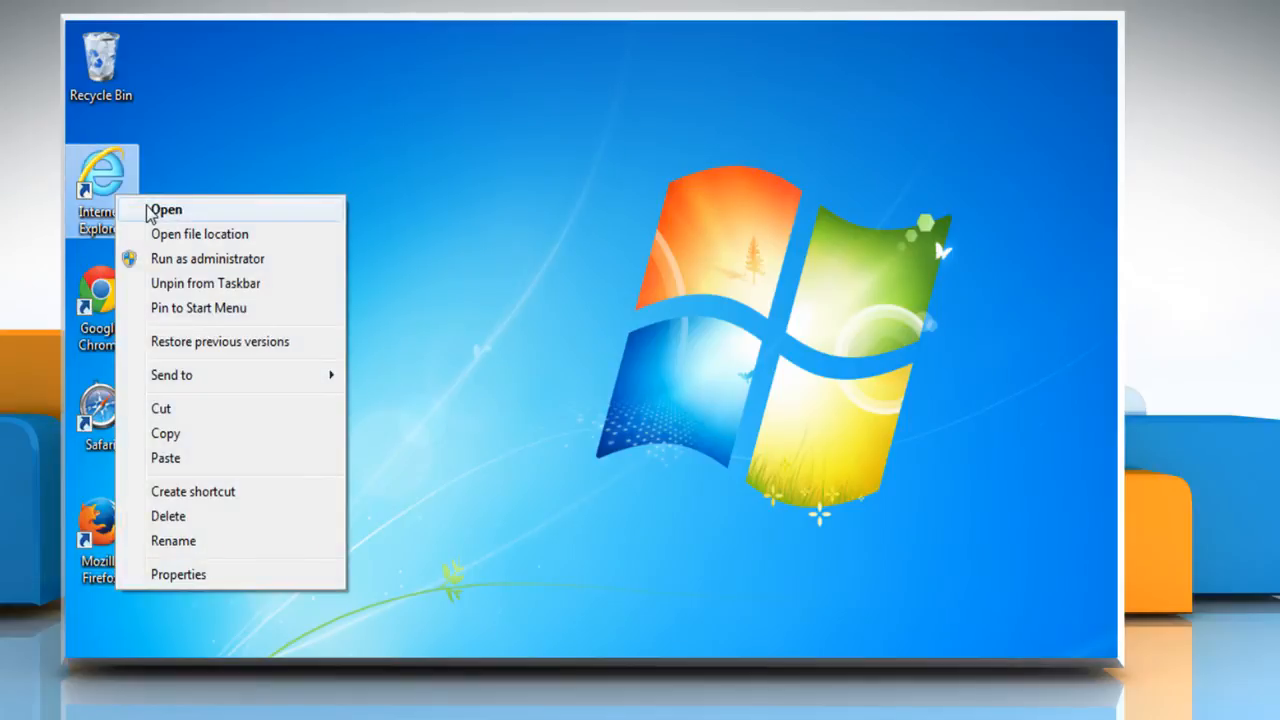
{"action": "left_click", "coordinate": [165, 209]}
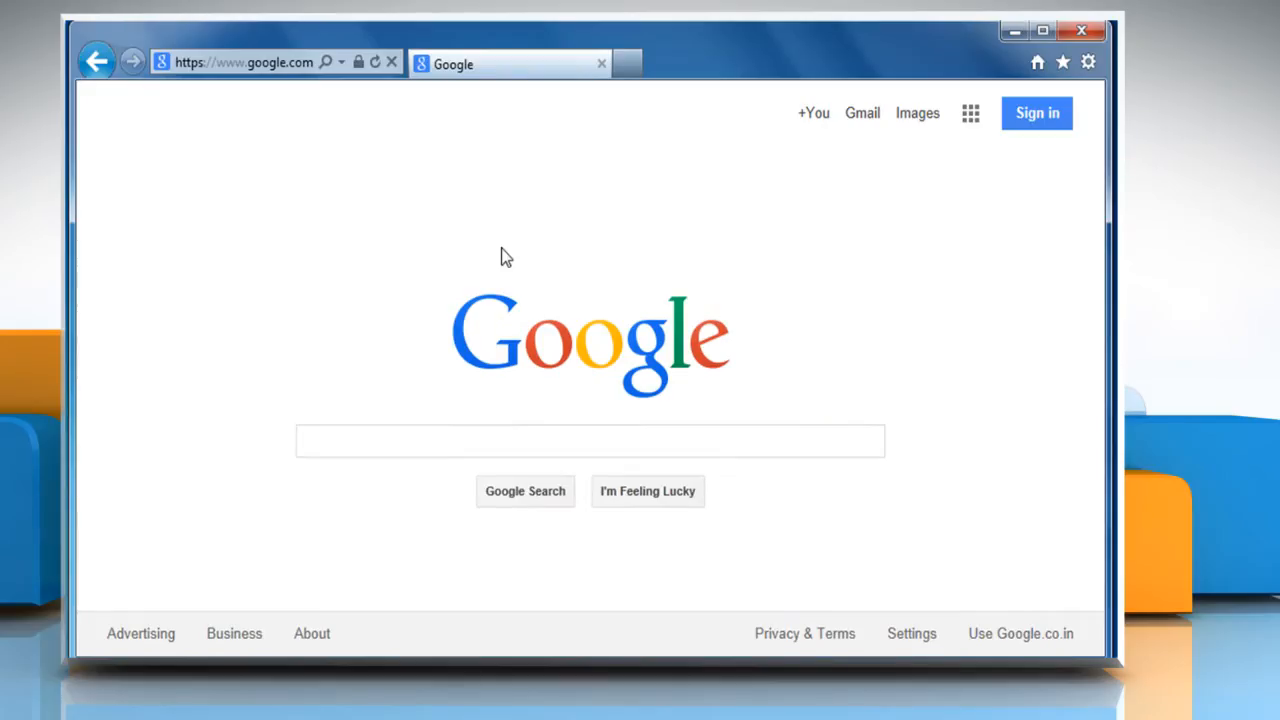
{"action": "type", "text": "mail"}
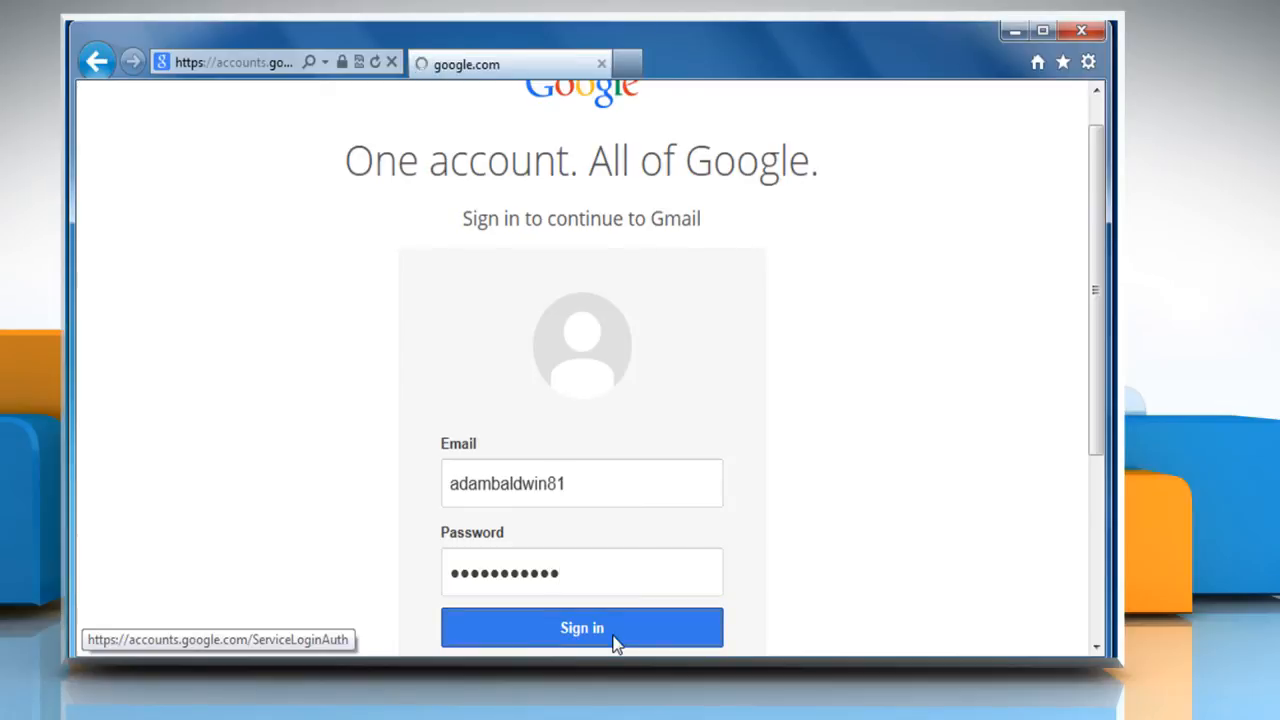
{"action": "left_click", "coordinate": [582, 628]}
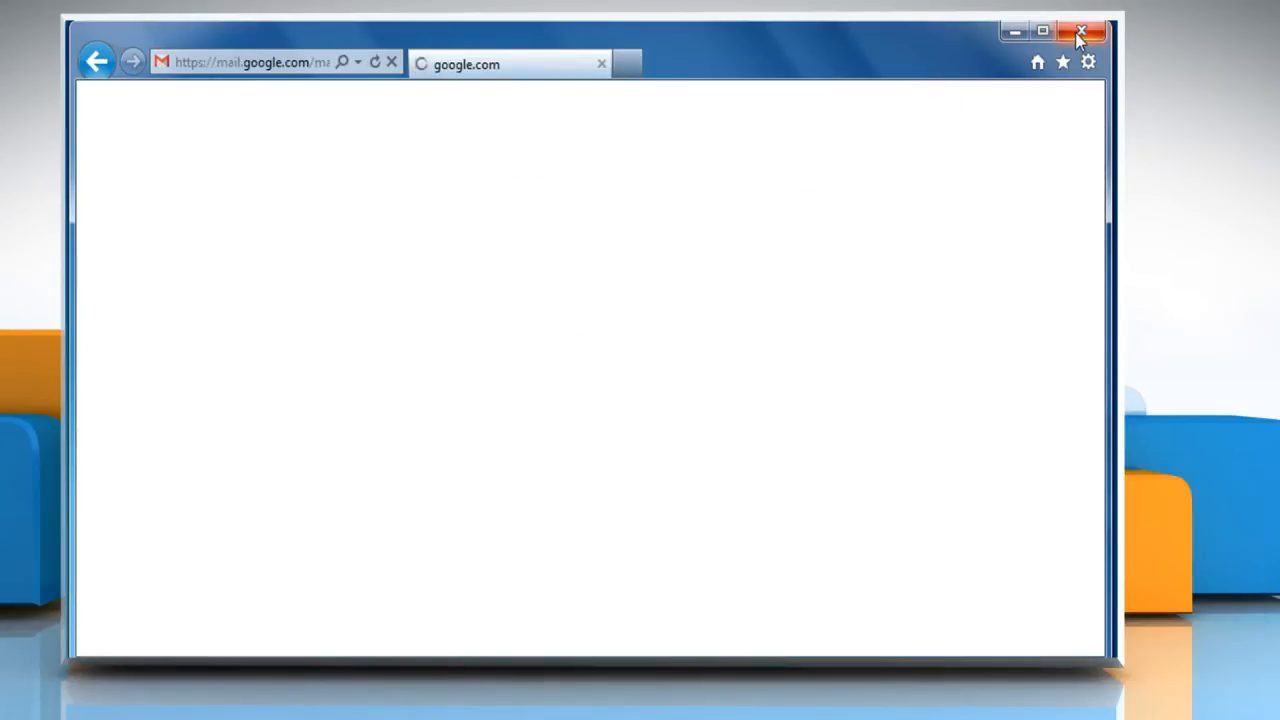
{"action": "left_click", "coordinate": [1081, 31]}
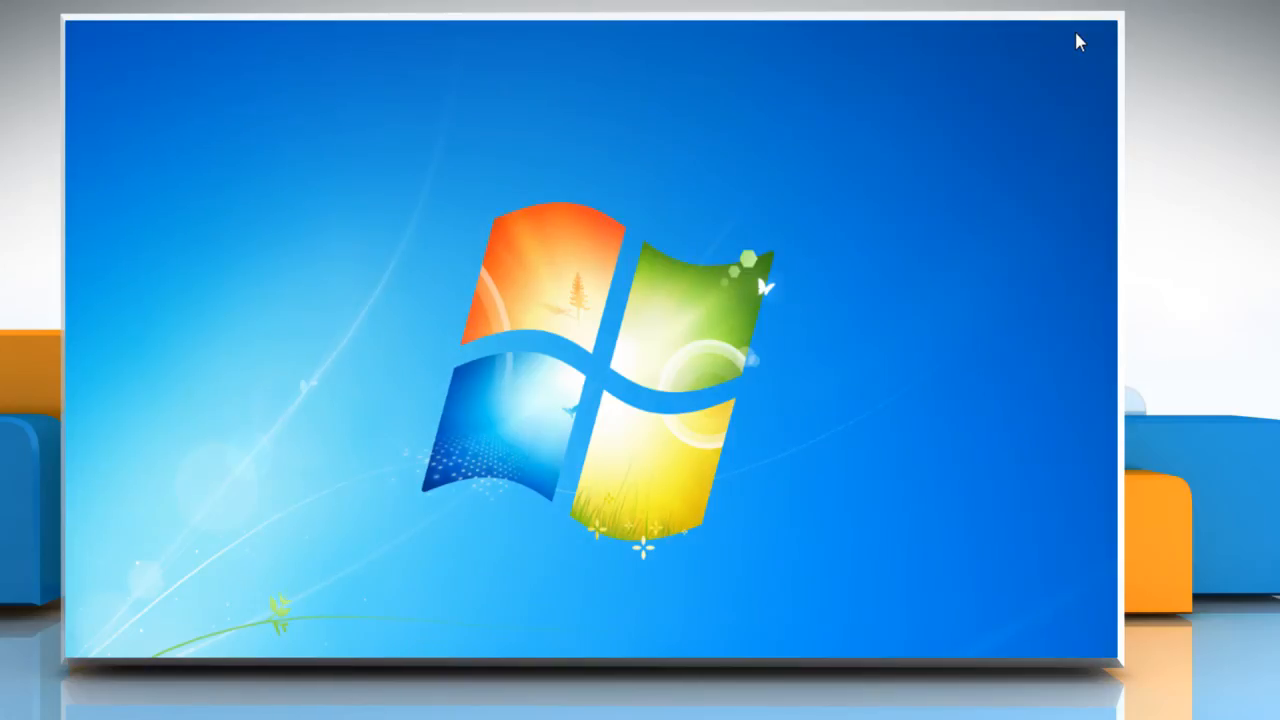
- Relaunch Internet Explorer and open the Trusted sites zone's Sites list
{"action": "right_click", "coordinate": [100, 190]}
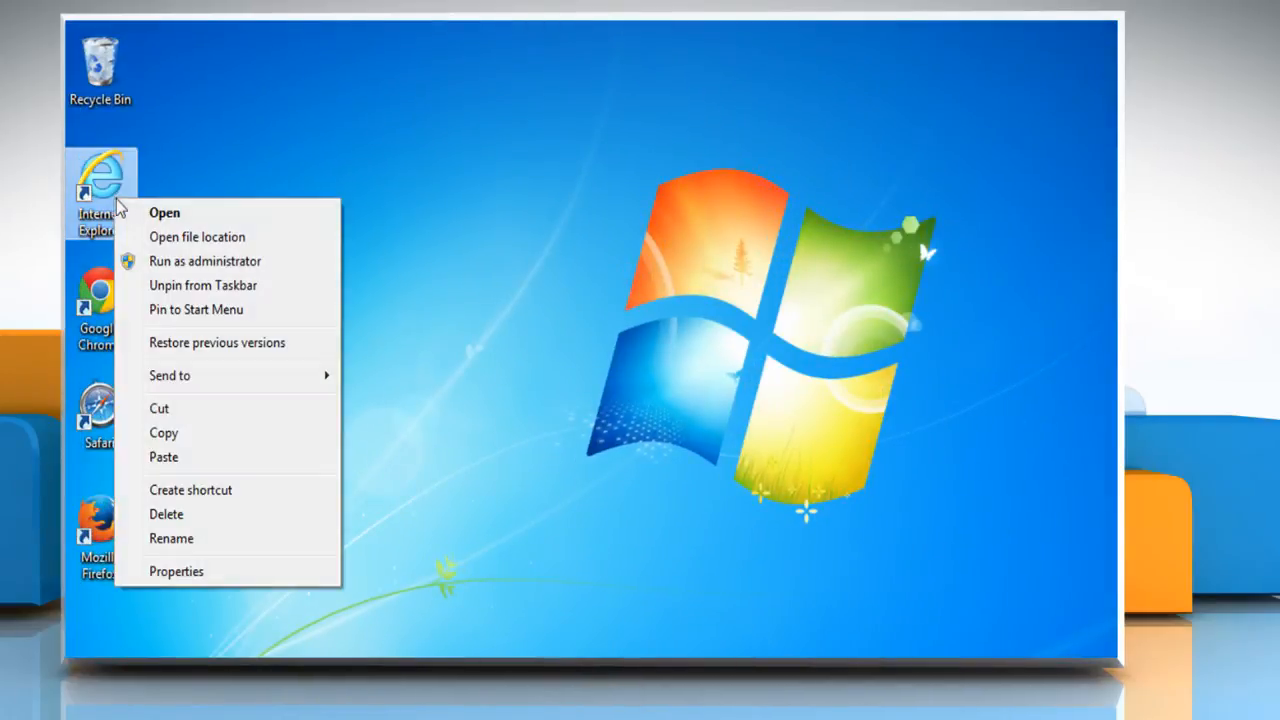
{"action": "left_click", "coordinate": [164, 212]}
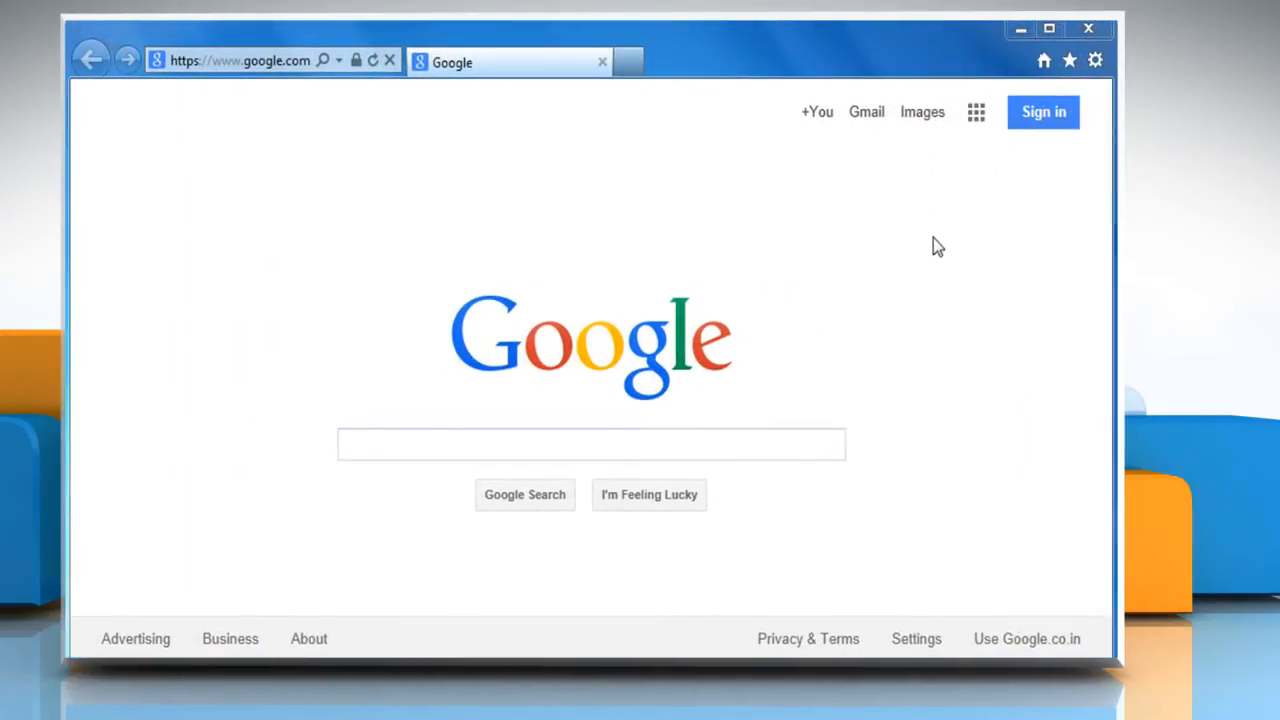
{"action": "left_click", "coordinate": [1095, 60]}
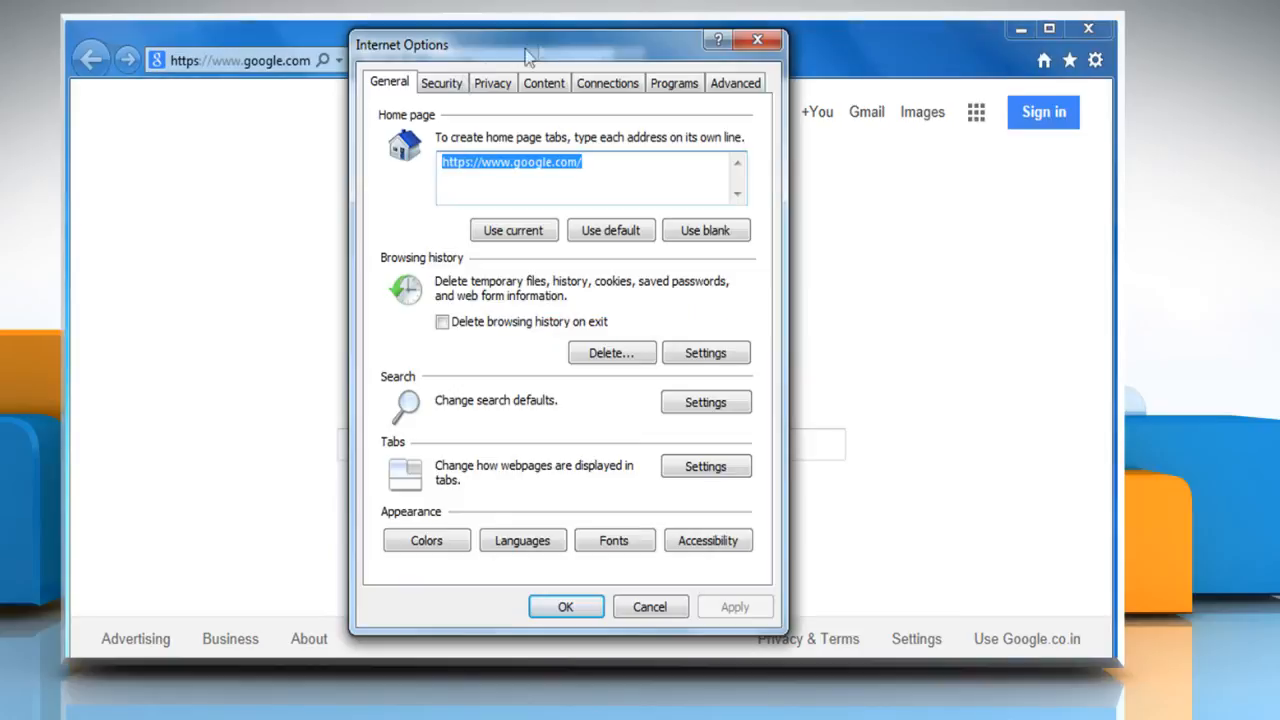
{"action": "left_click", "coordinate": [441, 82]}
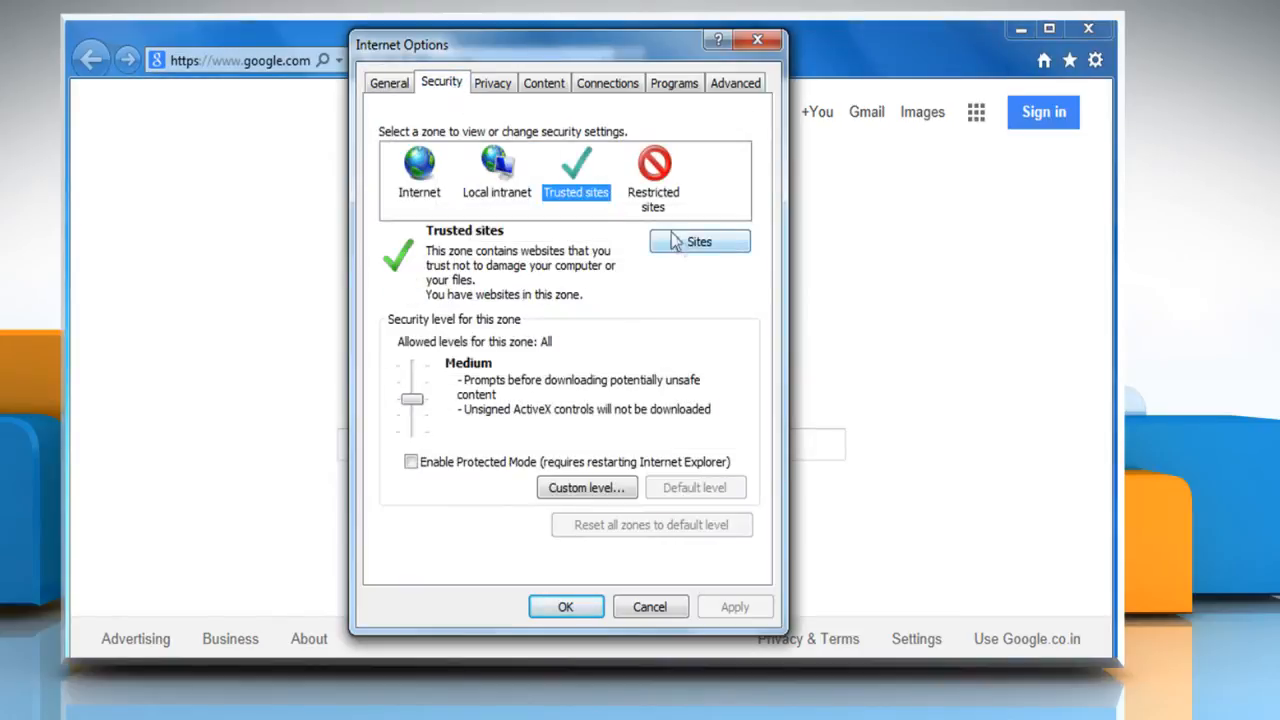
{"action": "left_click", "coordinate": [699, 241]}
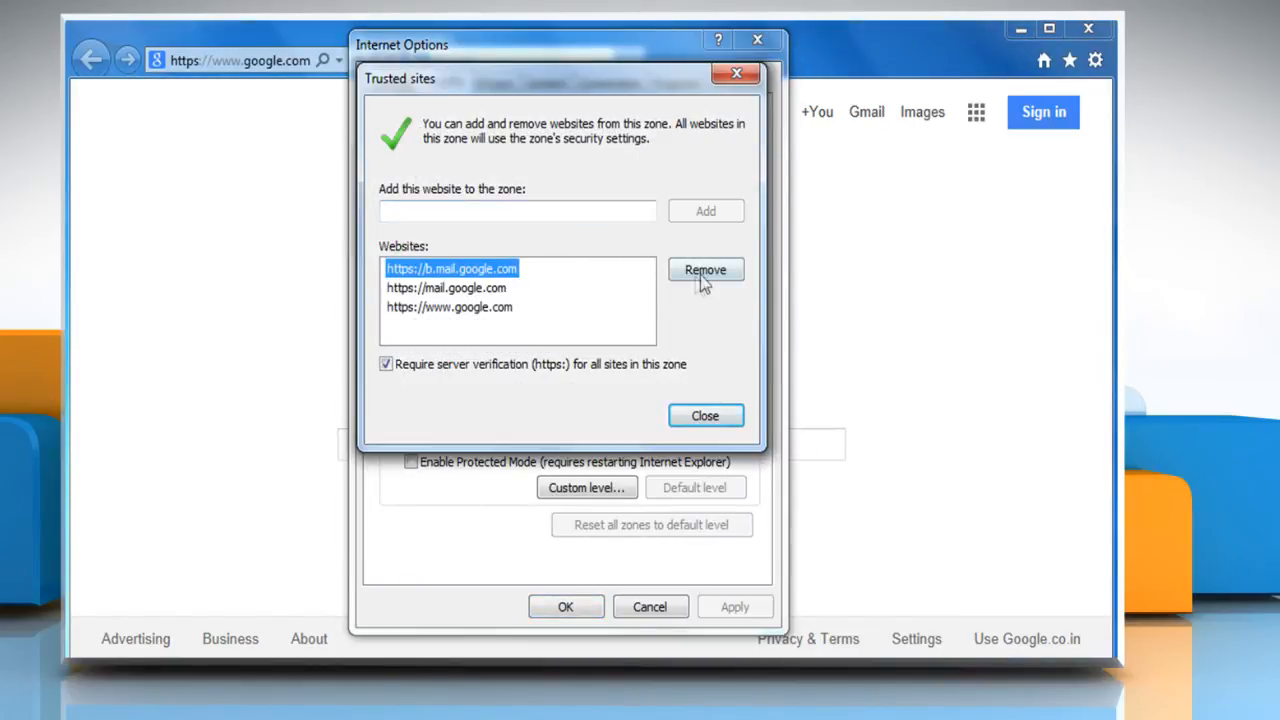
- Remove b.mail.google.com and mail.google.com from Trusted sites and close the list
{"action": "left_click", "coordinate": [705, 269]}
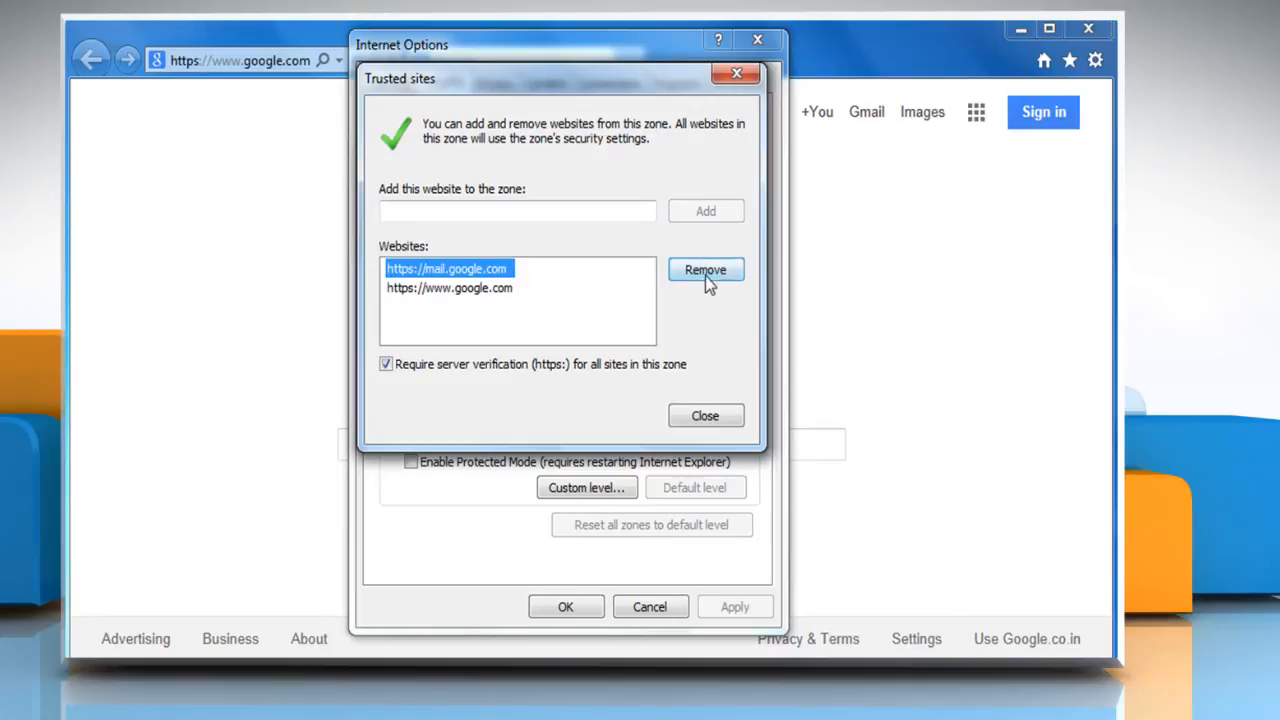
{"action": "left_click", "coordinate": [705, 270]}
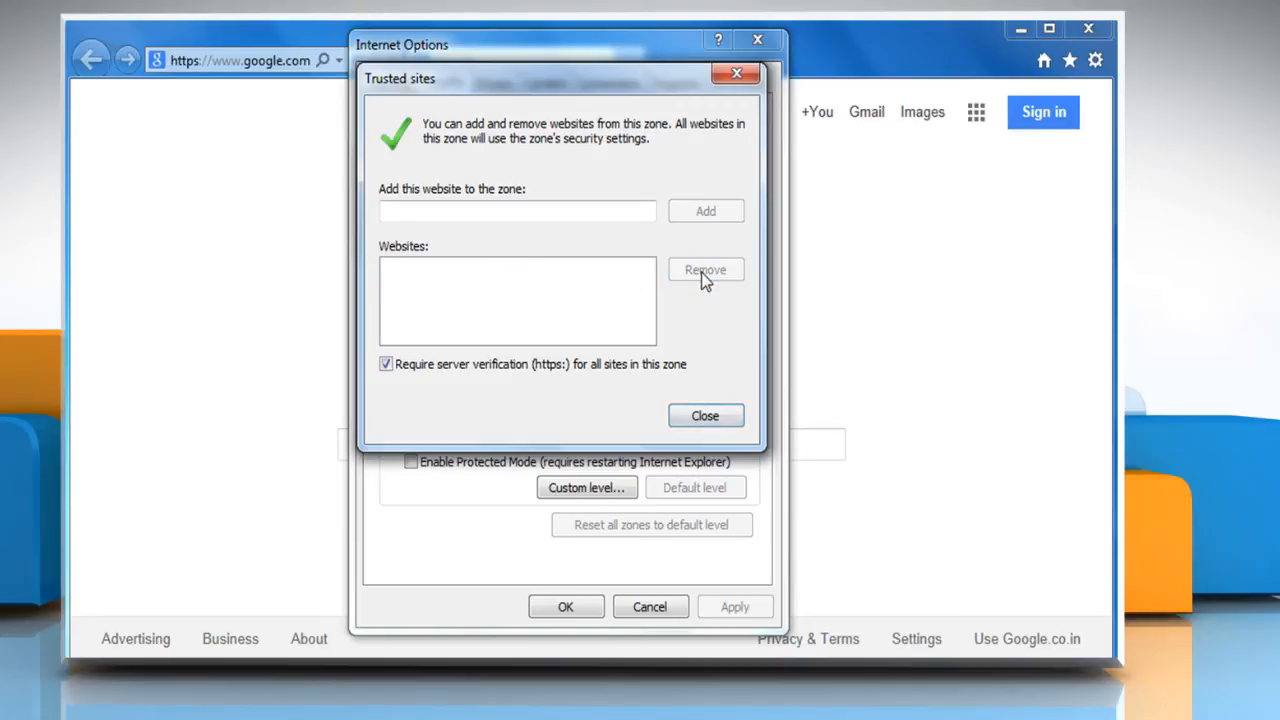
{"action": "left_click", "coordinate": [705, 415]}
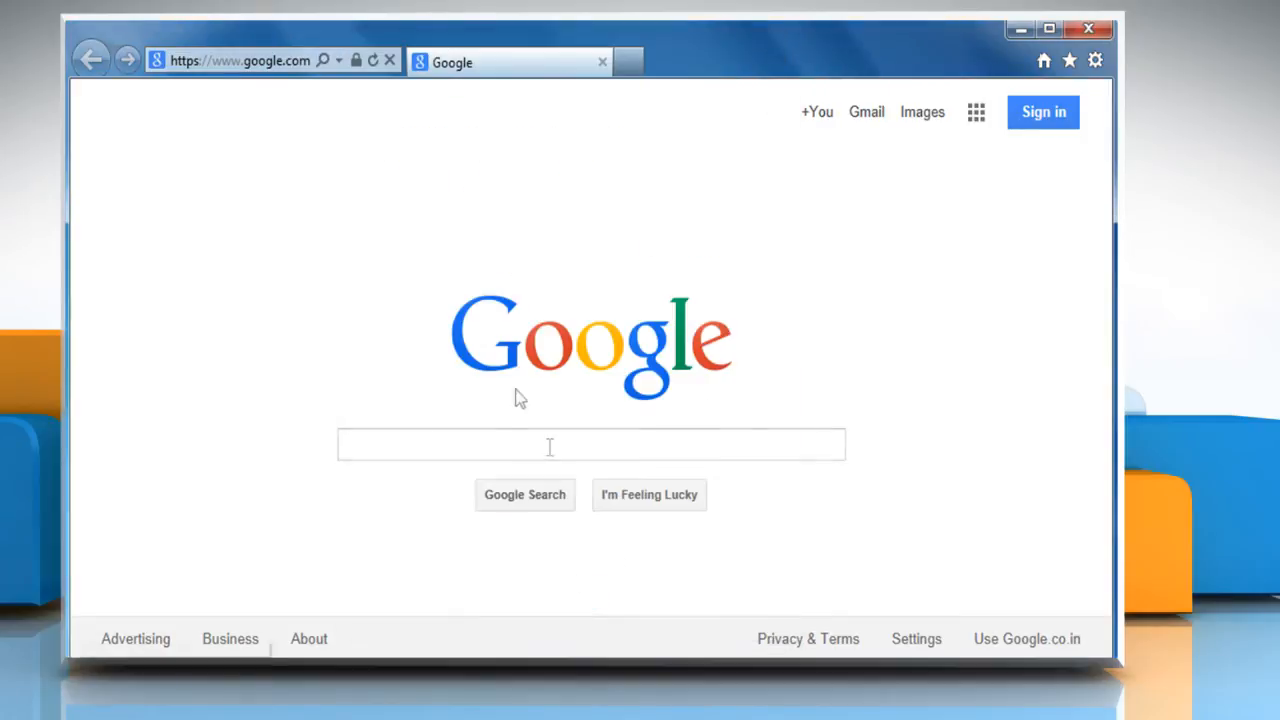
- Go to the Gmail sign-in page and submit the sign-in to load the inbox
{"action": "left_click", "coordinate": [240, 60]}
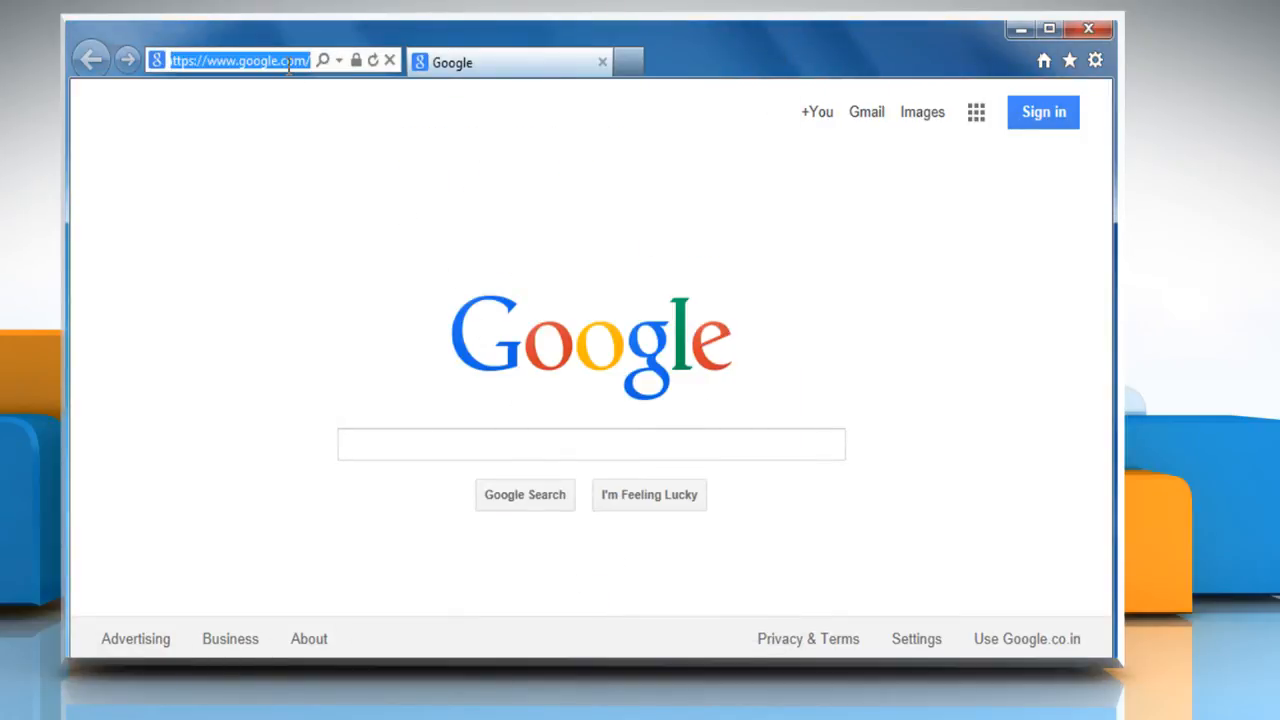
{"action": "left_click", "coordinate": [1043, 111]}
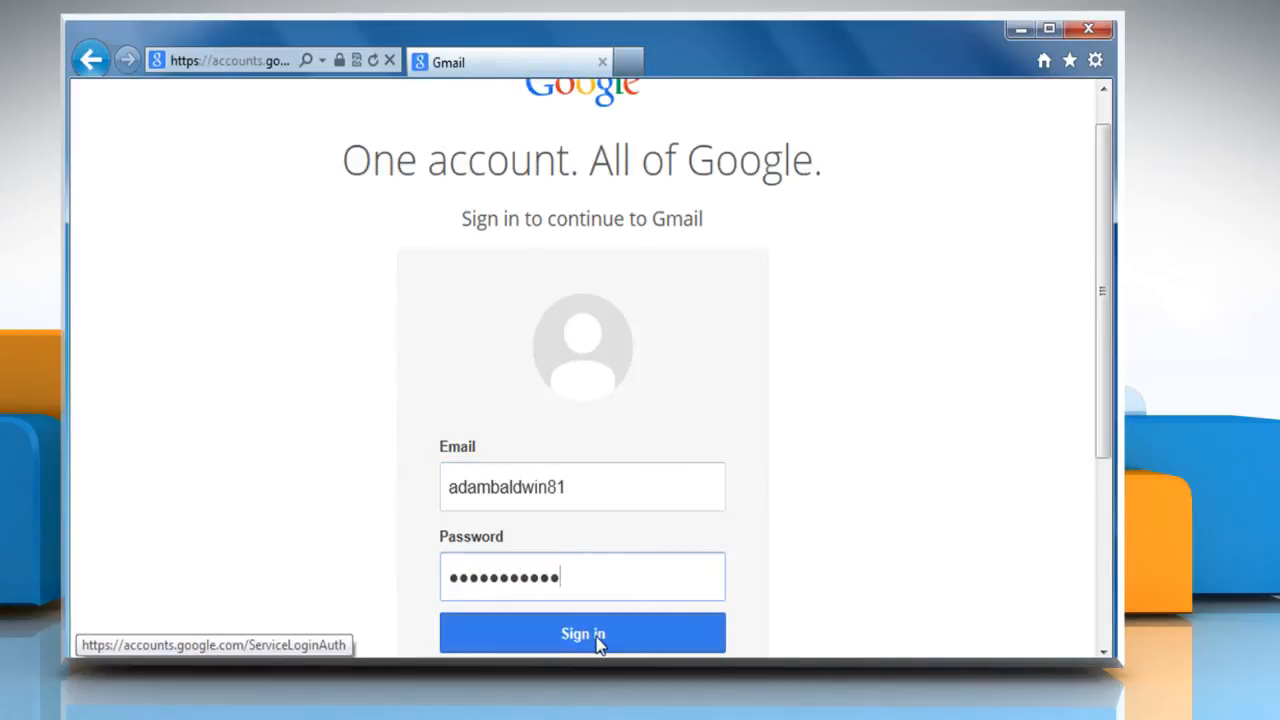
{"action": "left_click", "coordinate": [582, 633]}
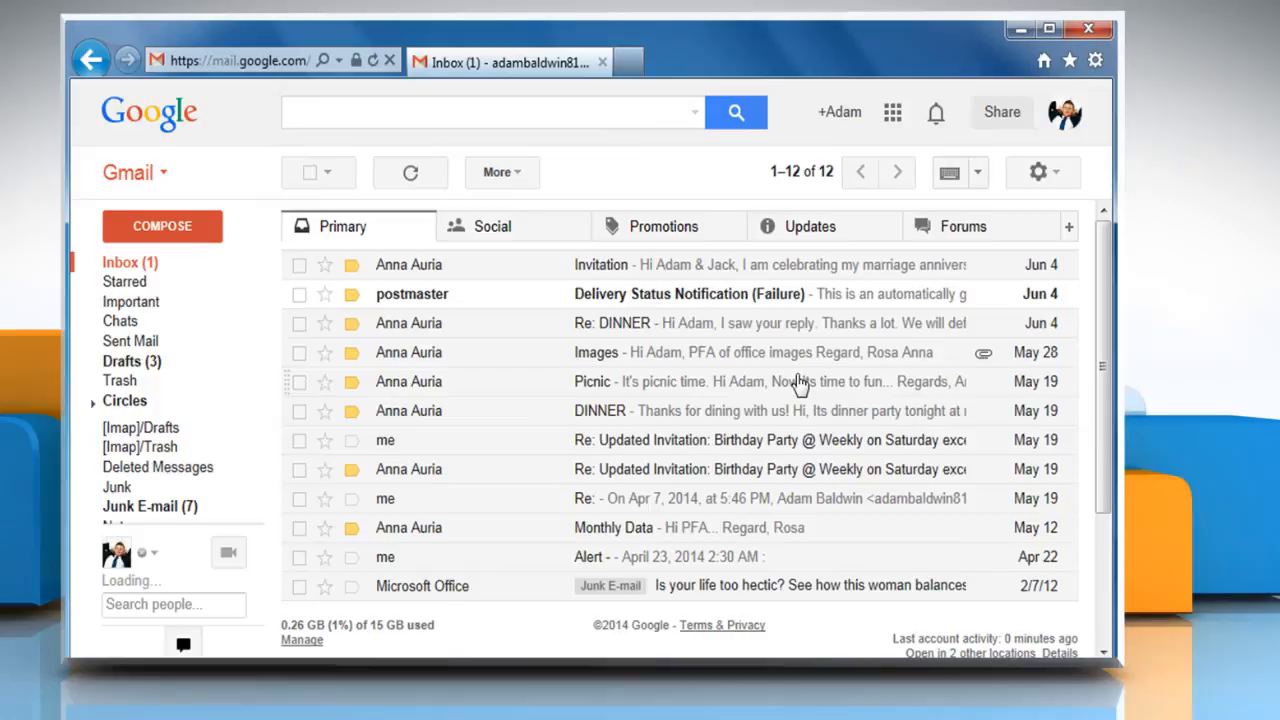